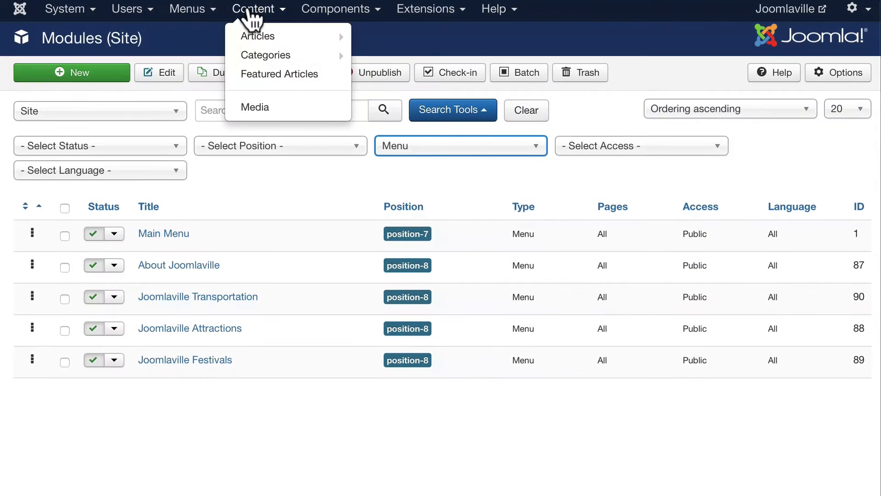
- Open the Airport article from the Transportation articles list for editing
{"action": "left_click", "coordinate": [257, 35]}
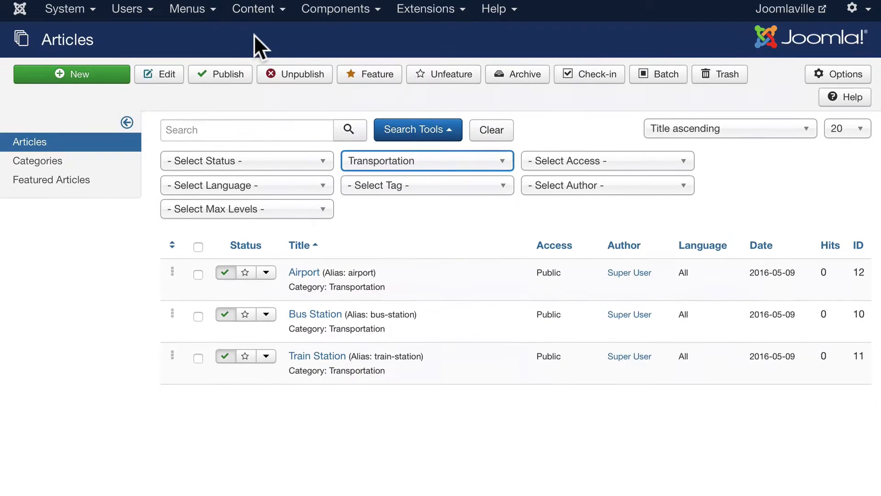
{"action": "mouse_move", "coordinate": [382, 218]}
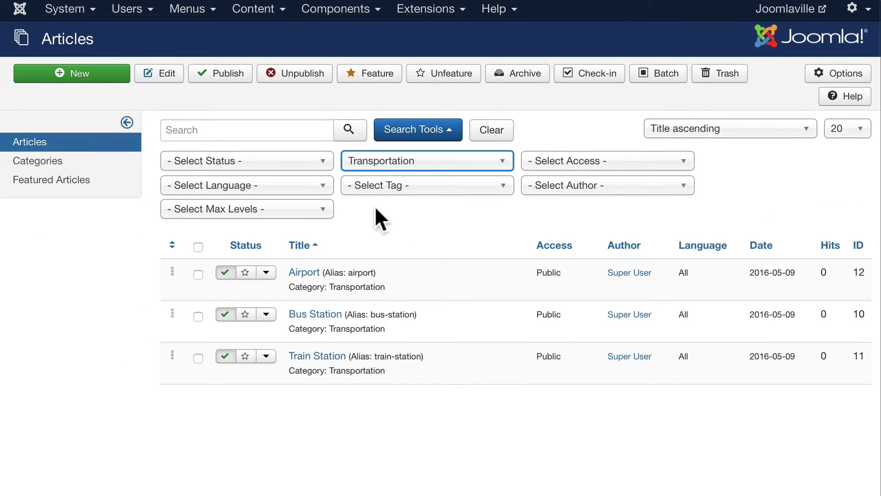
{"action": "mouse_move", "coordinate": [433, 207]}
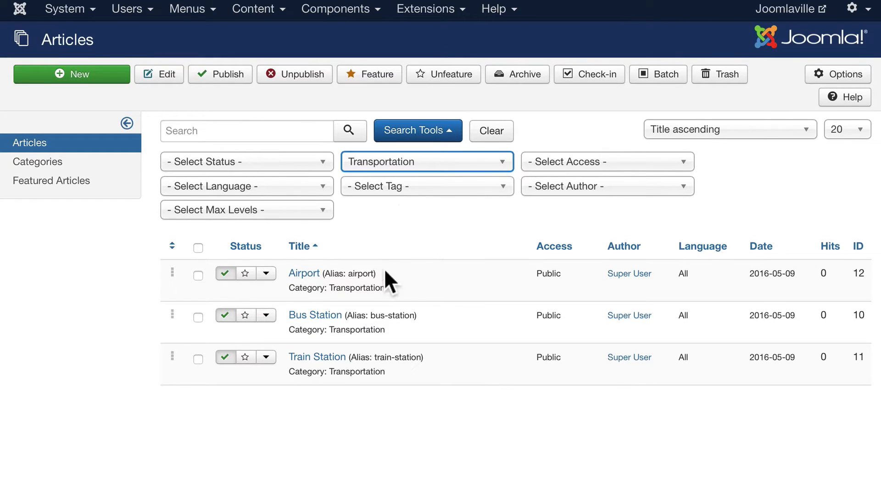
{"action": "mouse_move", "coordinate": [318, 356]}
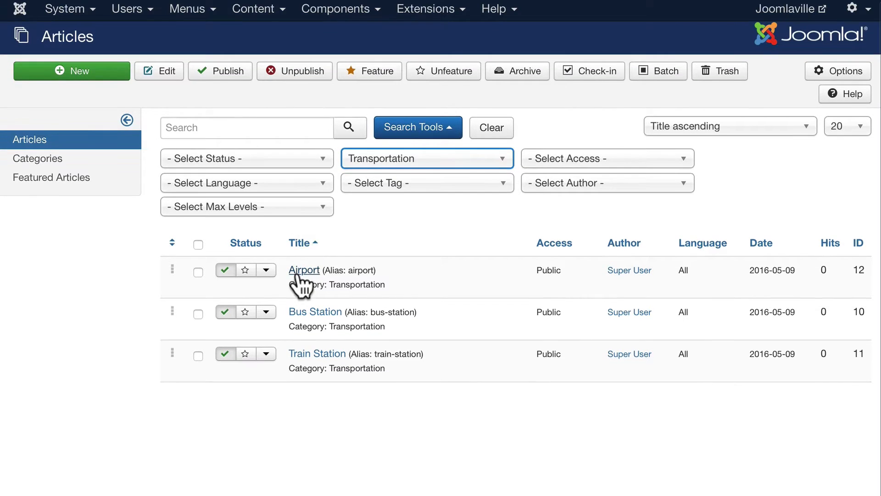
{"action": "left_click", "coordinate": [304, 270]}
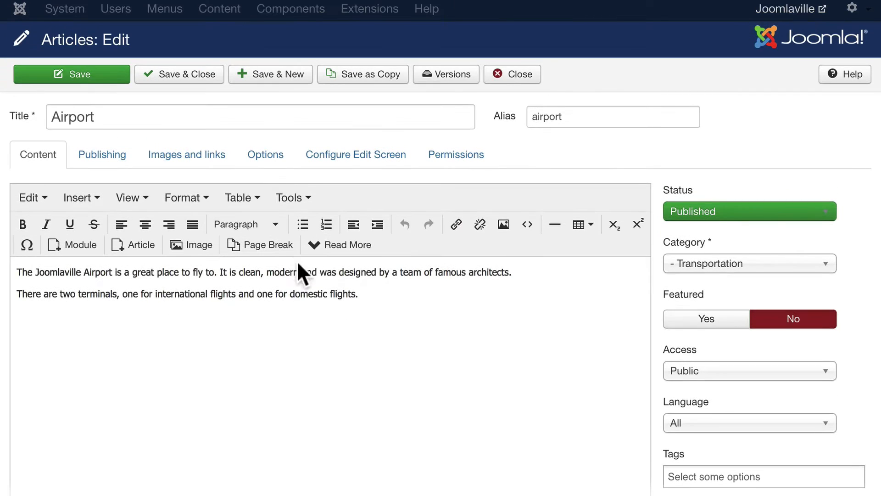
{"action": "mouse_move", "coordinate": [608, 4]}
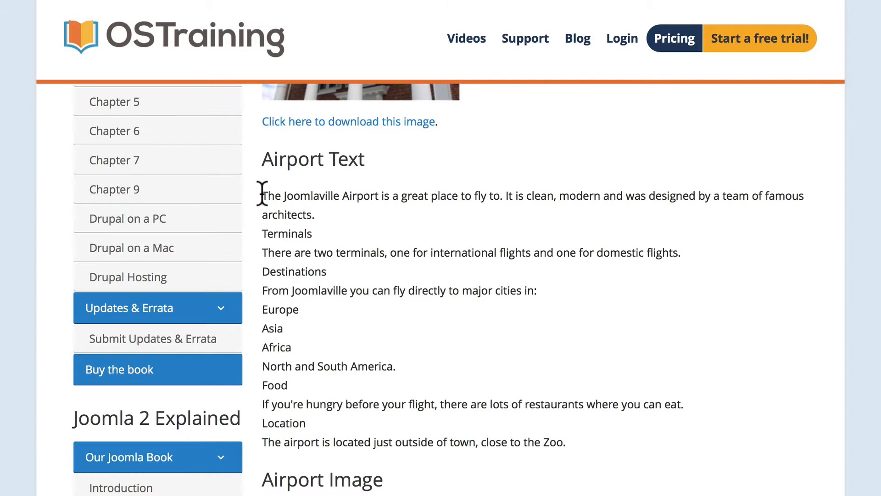
- Select the Airport Text paragraphs on the OSTraining page for copying
{"action": "left_click_drag", "start_coordinate": [262, 196], "coordinate": [568, 441]}
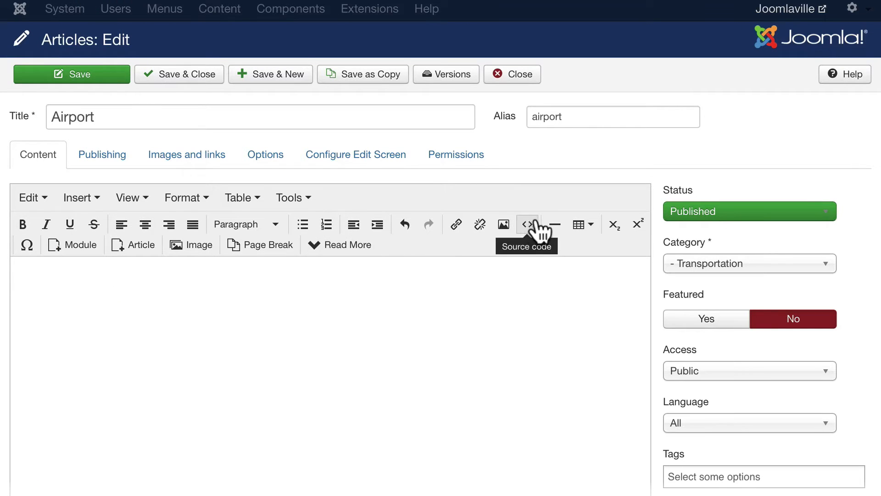
- Paste the copied airport text into the article body through the Source code dialog
{"action": "left_click", "coordinate": [526, 225]}
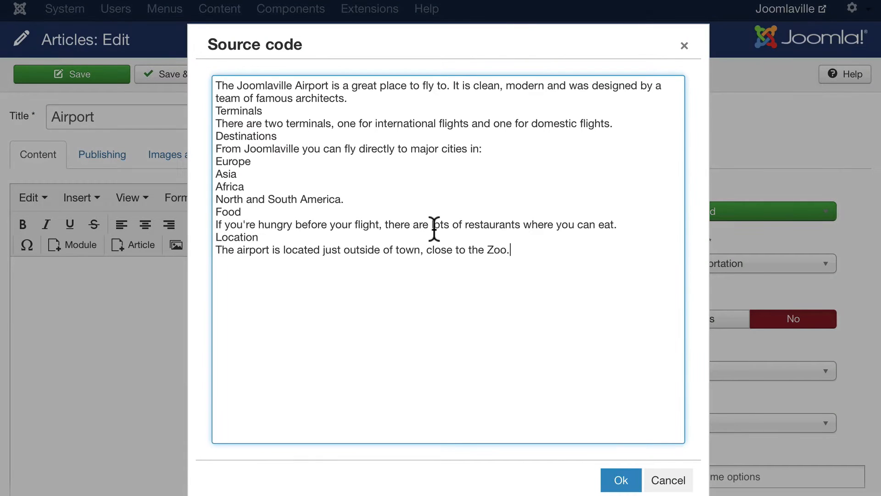
{"action": "left_click", "coordinate": [620, 480]}
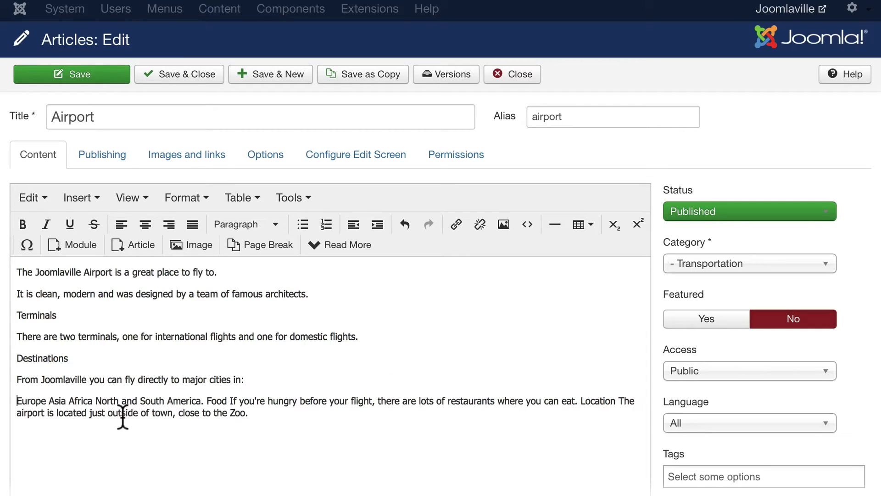
- Split the text into lines, bold Terminals, Destinations, Food and Location, and bullet the regions
{"action": "key", "text": "Enter"}
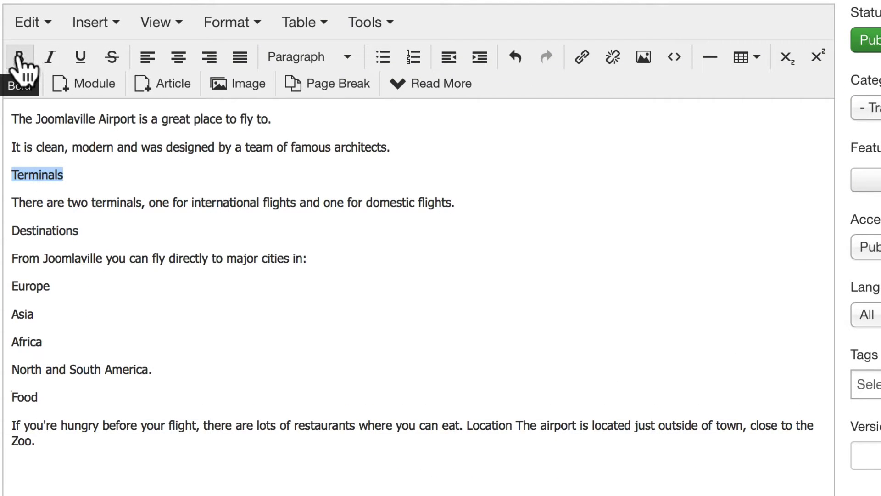
{"action": "left_click", "coordinate": [21, 56]}
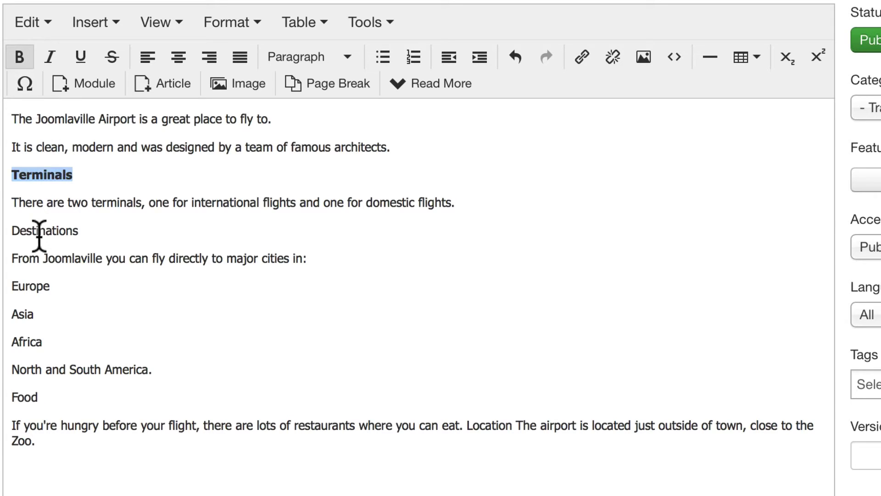
{"action": "double_click", "coordinate": [45, 230]}
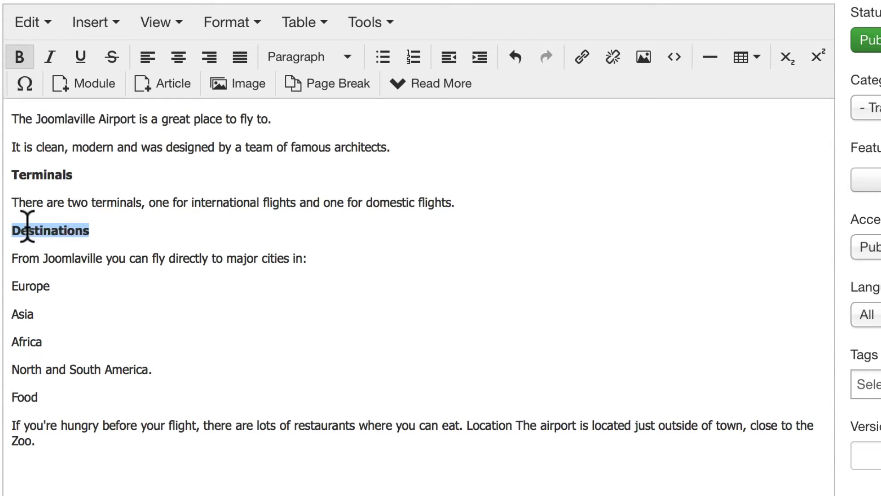
{"action": "double_click", "coordinate": [24, 397]}
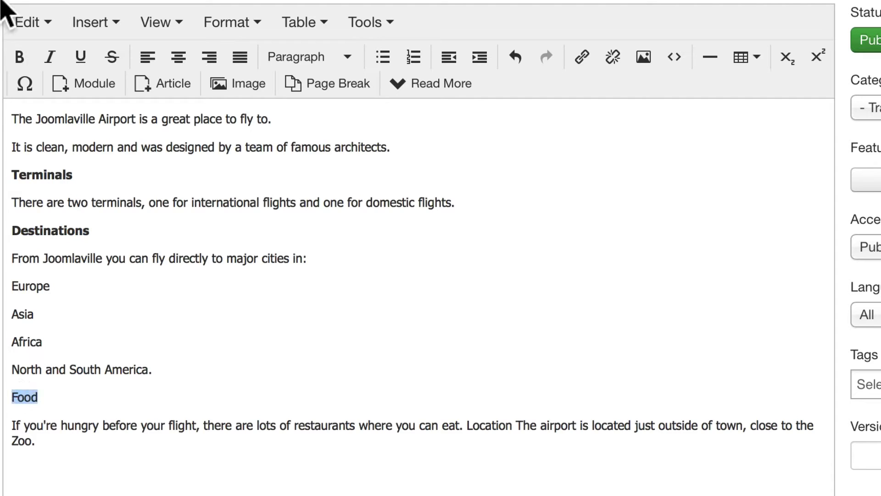
{"action": "left_click", "coordinate": [20, 57]}
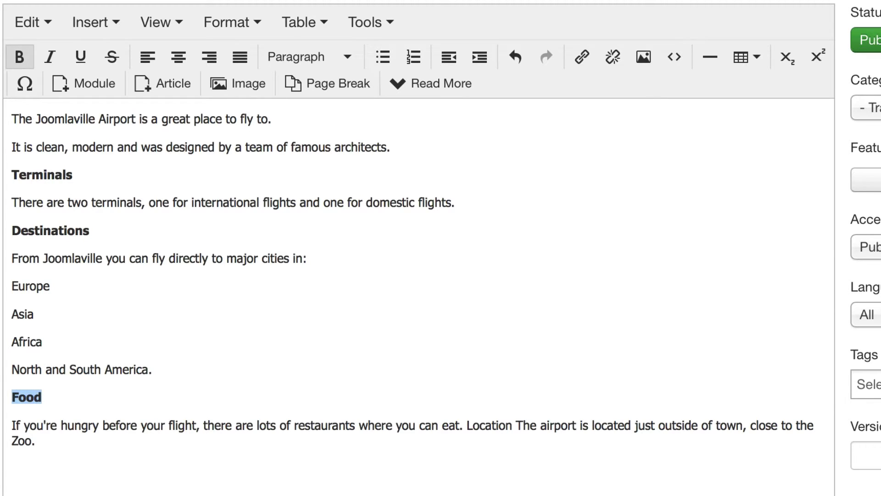
{"action": "mouse_move", "coordinate": [15, 258]}
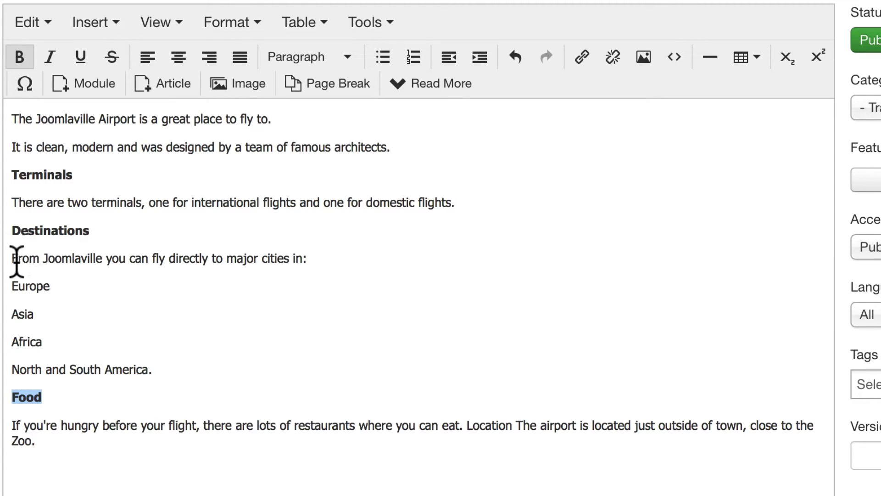
{"action": "left_click_drag", "start_coordinate": [11, 286], "coordinate": [65, 318]}
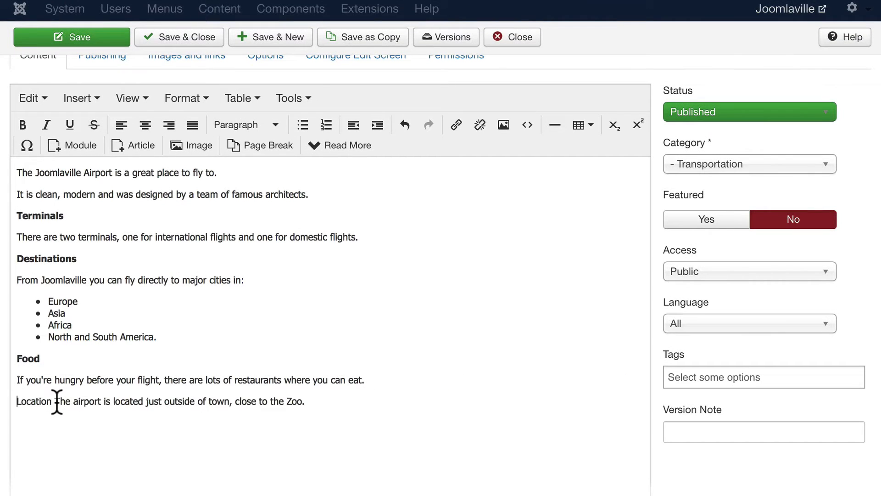
{"action": "double_click", "coordinate": [33, 401]}
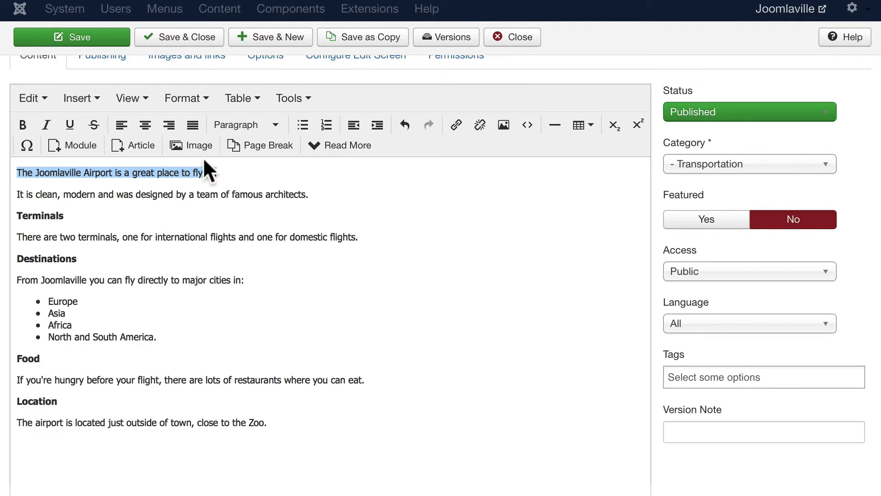
- Make the article's first sentence a Heading 3, then save and close the article
{"action": "left_click", "coordinate": [246, 125]}
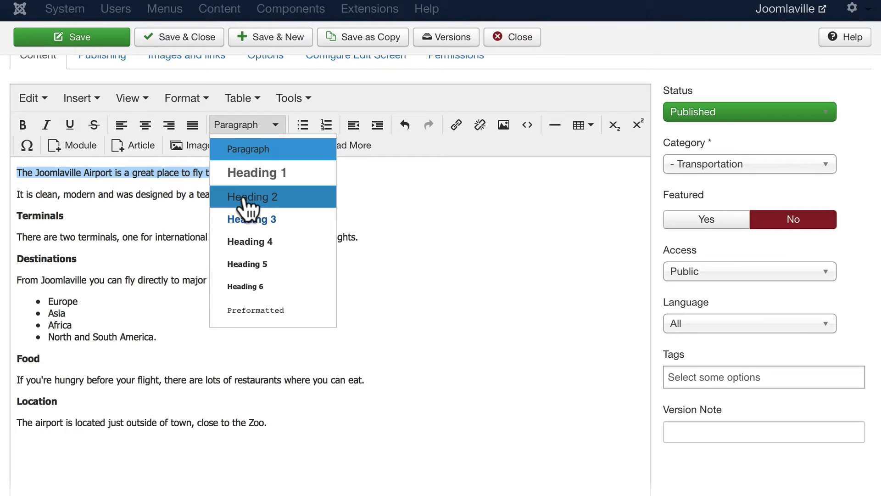
{"action": "left_click", "coordinate": [252, 218]}
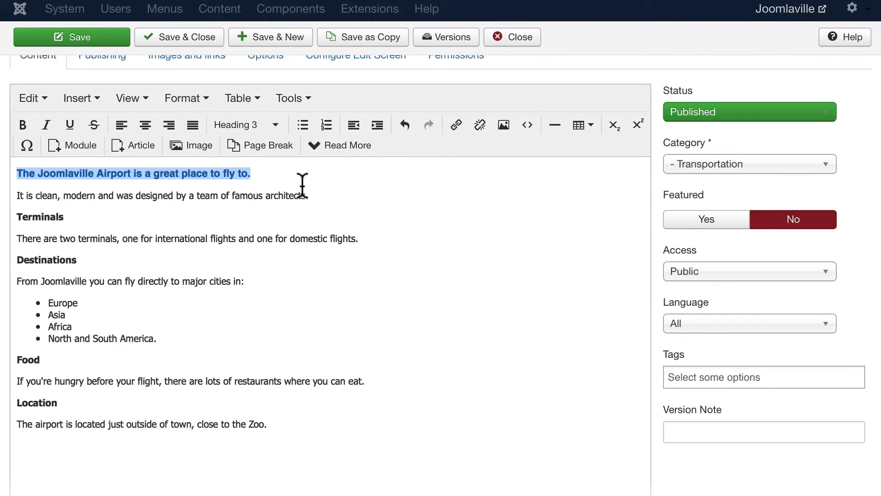
{"action": "left_click", "coordinate": [246, 124]}
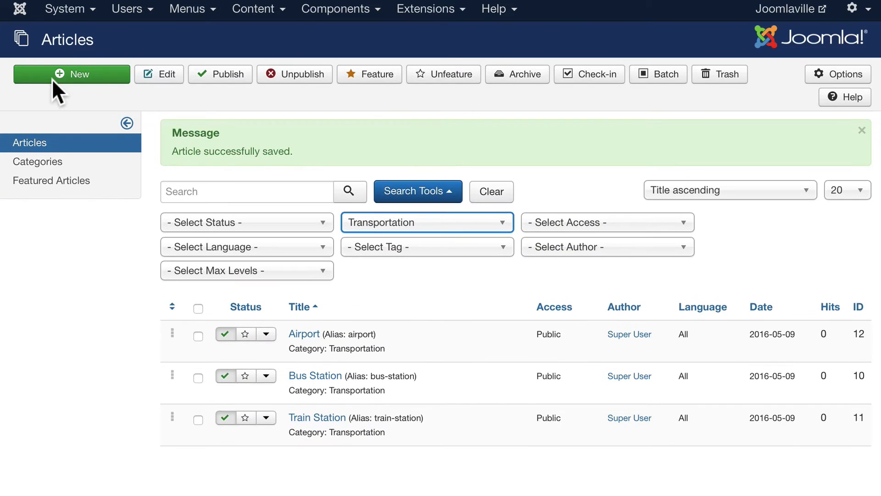
- Go to Content > Media to view the images root folder
{"action": "left_click", "coordinate": [253, 9]}
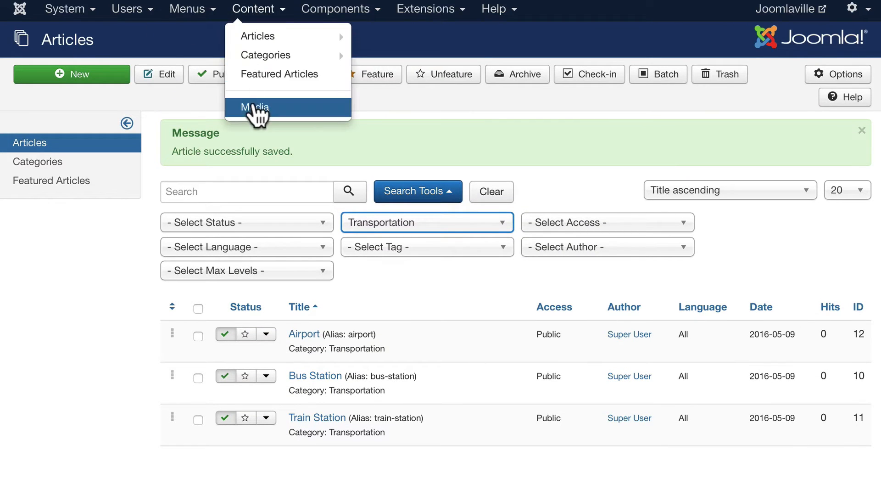
{"action": "left_click", "coordinate": [254, 107]}
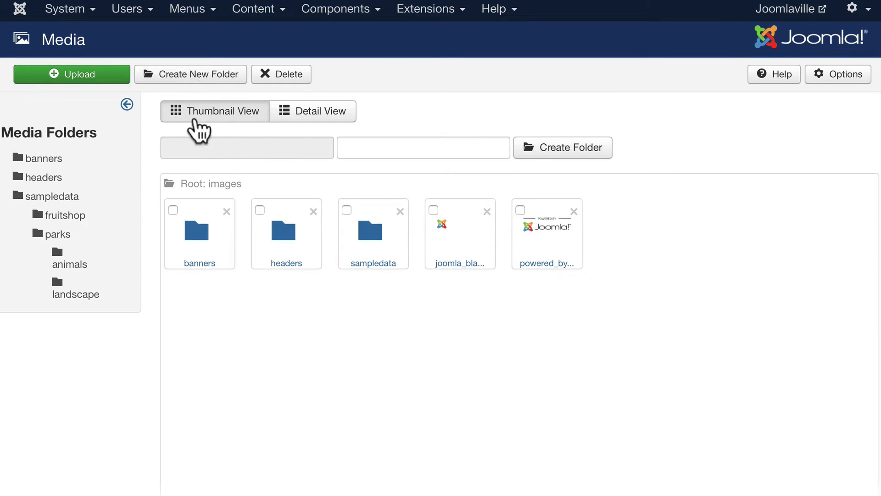
- Create about, transportation, festivals and attractions folders in the images root
{"action": "type", "text": "about"}
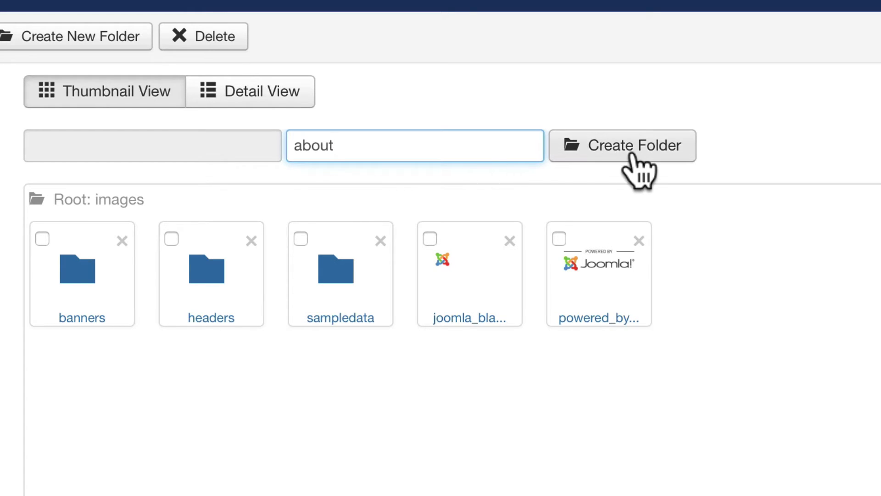
{"action": "left_click", "coordinate": [621, 145]}
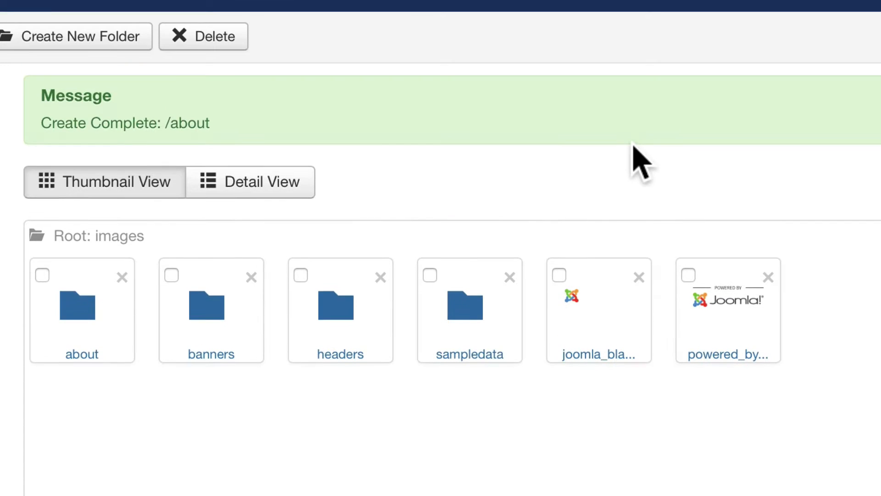
{"action": "left_click", "coordinate": [77, 36]}
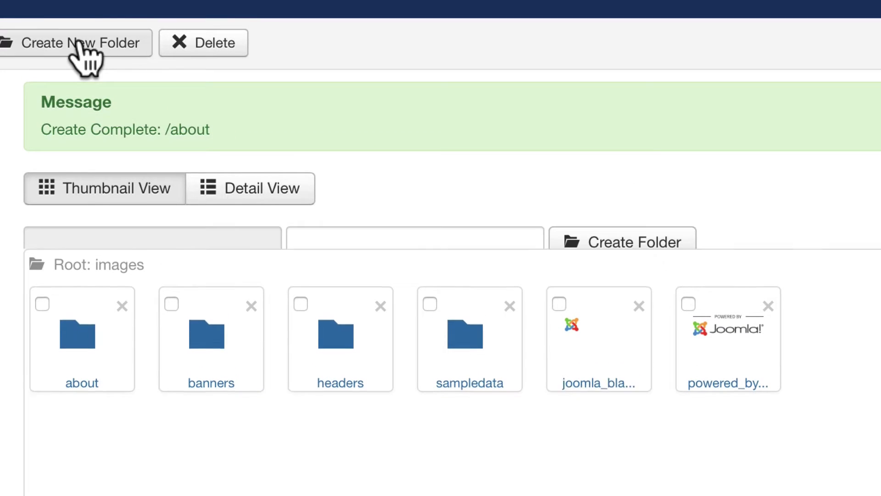
{"action": "left_click", "coordinate": [414, 242]}
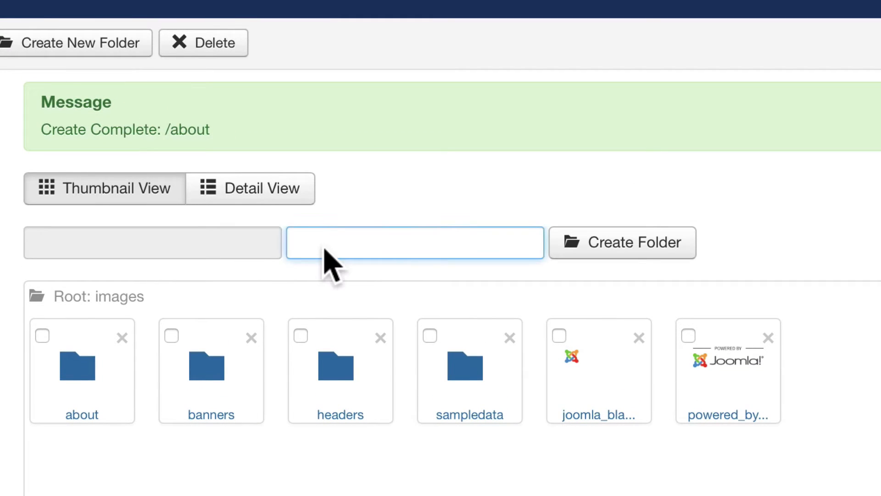
{"action": "type", "text": "transportation"}
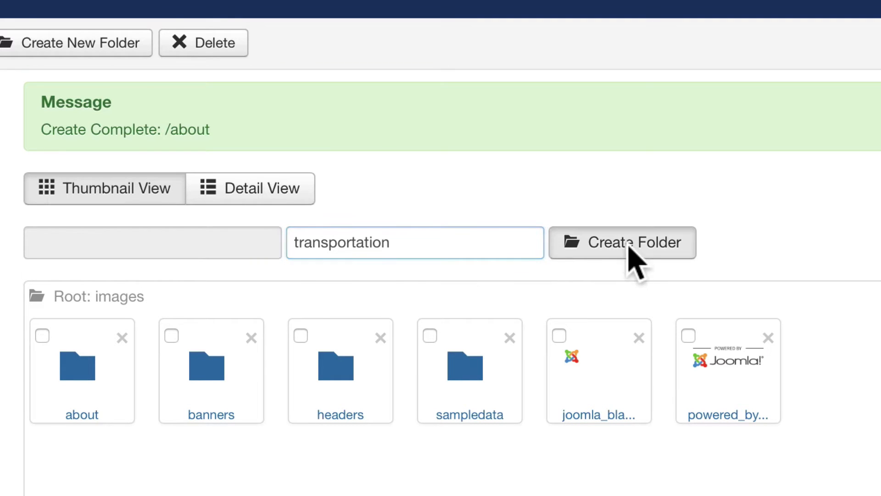
{"action": "left_click", "coordinate": [621, 242]}
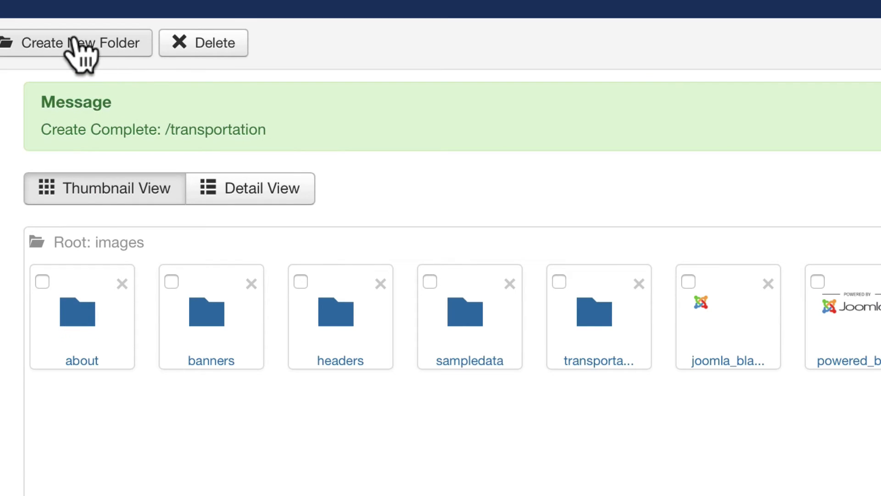
{"action": "left_click", "coordinate": [76, 43]}
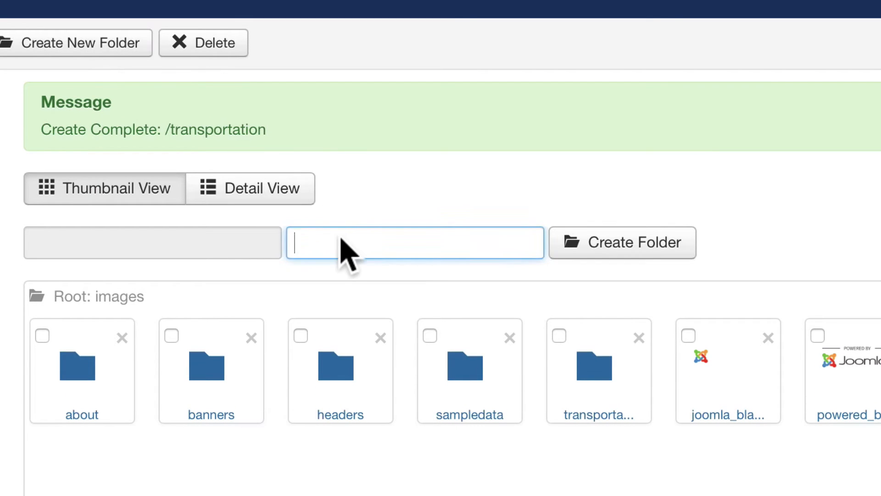
{"action": "type", "text": "festivals"}
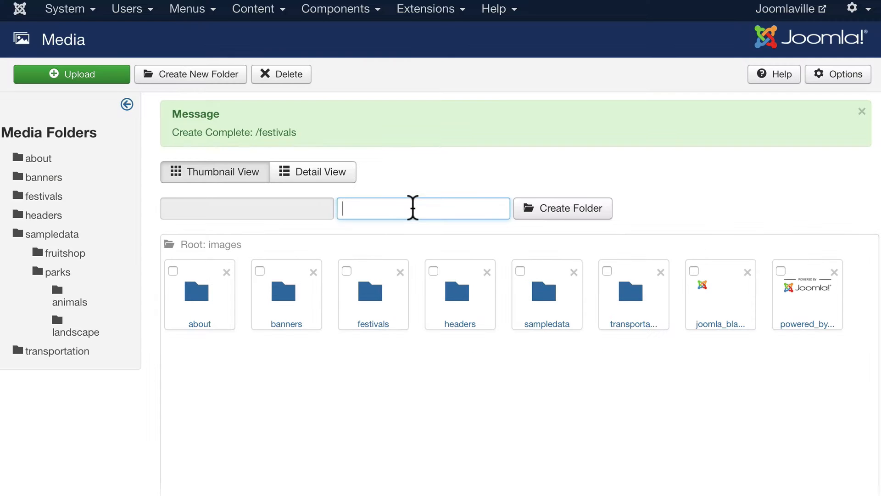
{"action": "type", "text": "attractions"}
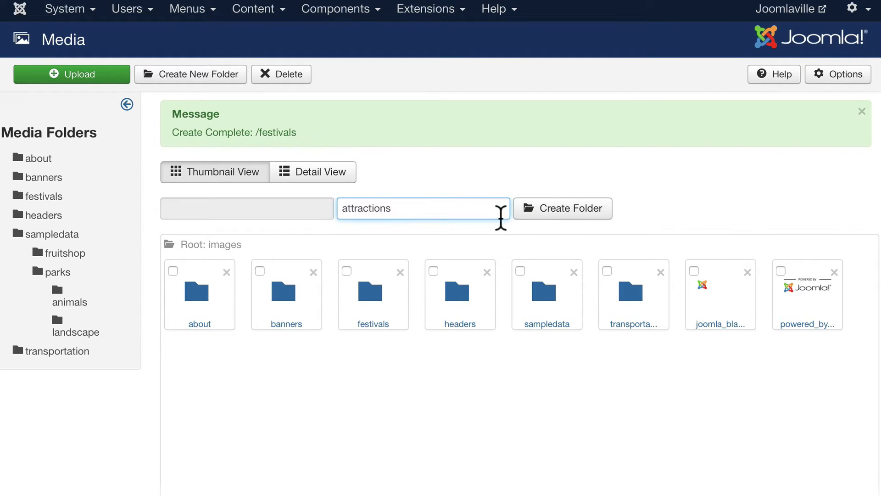
{"action": "left_click", "coordinate": [563, 208]}
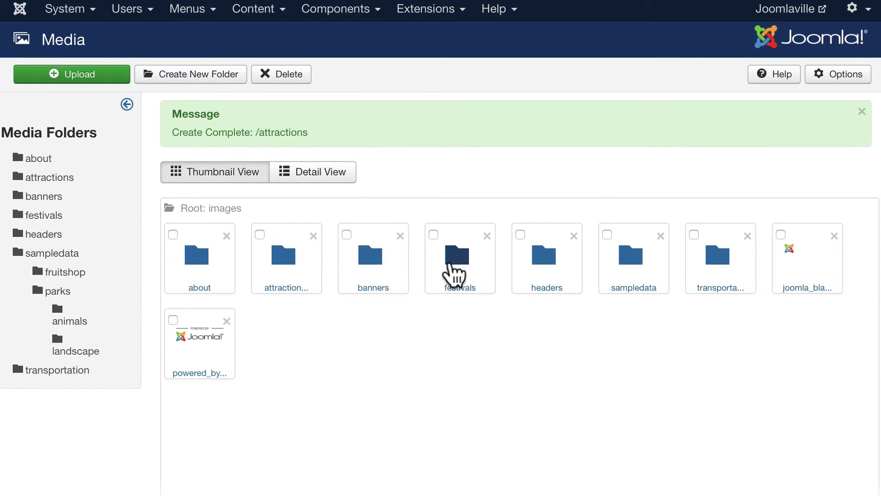
{"action": "mouse_move", "coordinate": [725, 270]}
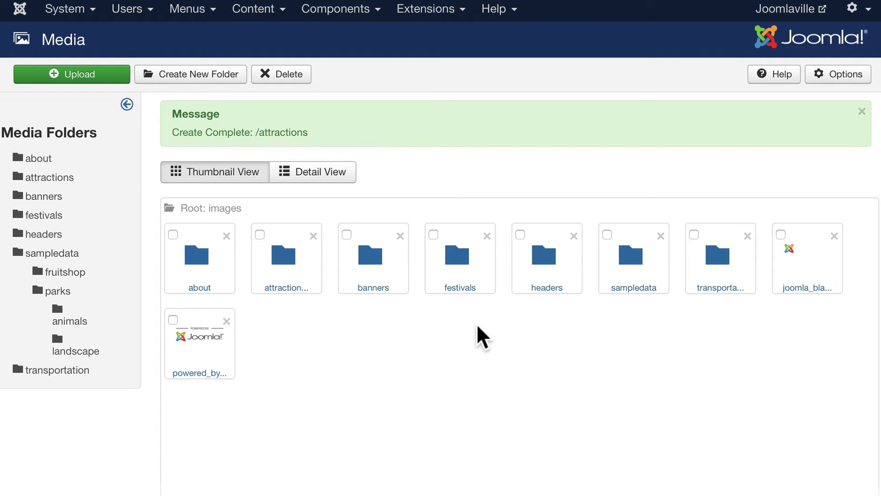
{"action": "mouse_move", "coordinate": [696, 299]}
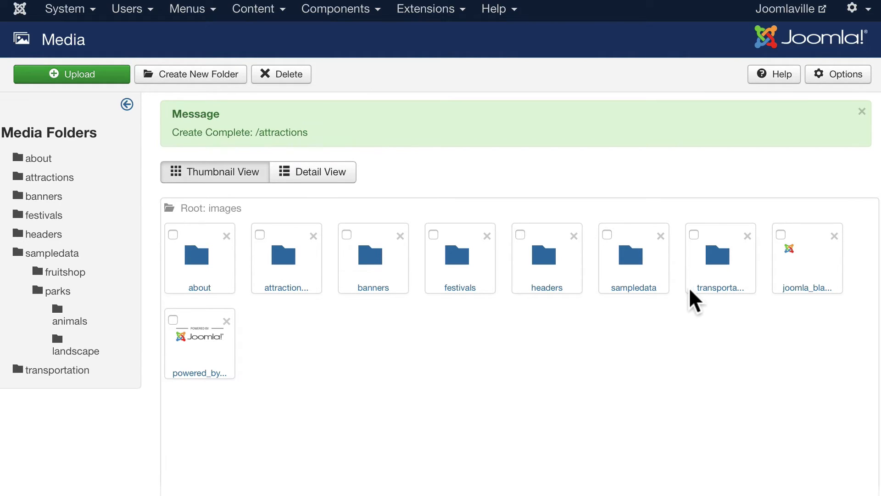
{"action": "mouse_move", "coordinate": [665, 311]}
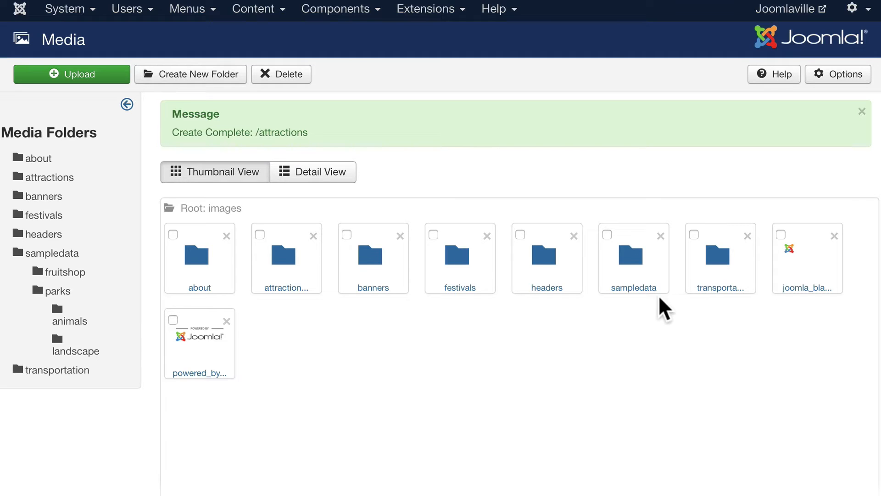
{"action": "mouse_move", "coordinate": [253, 17]}
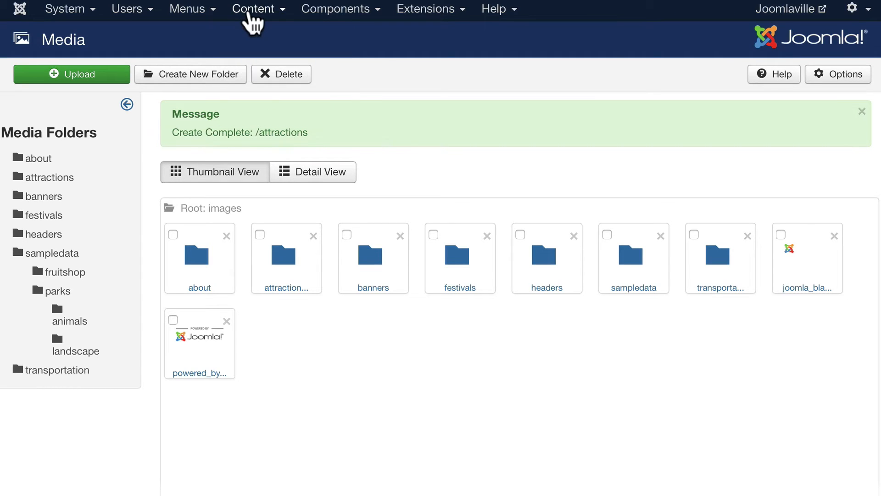
- Reopen the Airport article from Content > Articles and open the editor's image dialog
{"action": "left_click", "coordinate": [252, 8]}
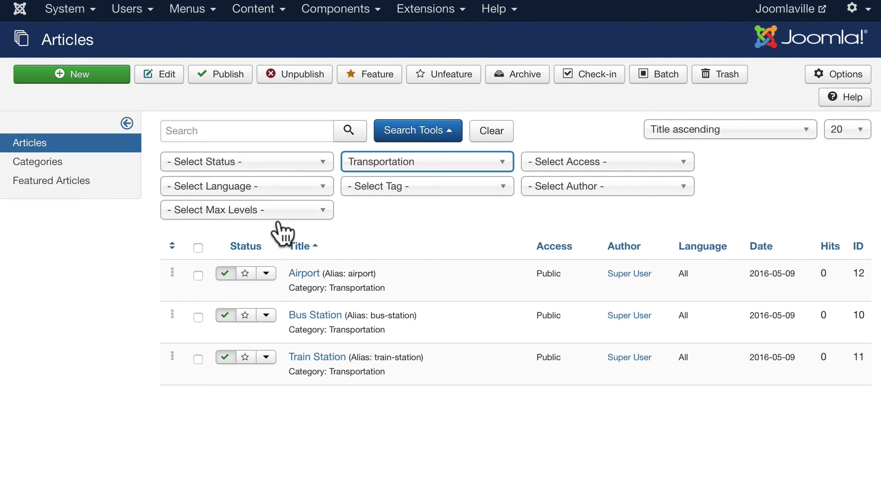
{"action": "left_click", "coordinate": [303, 273]}
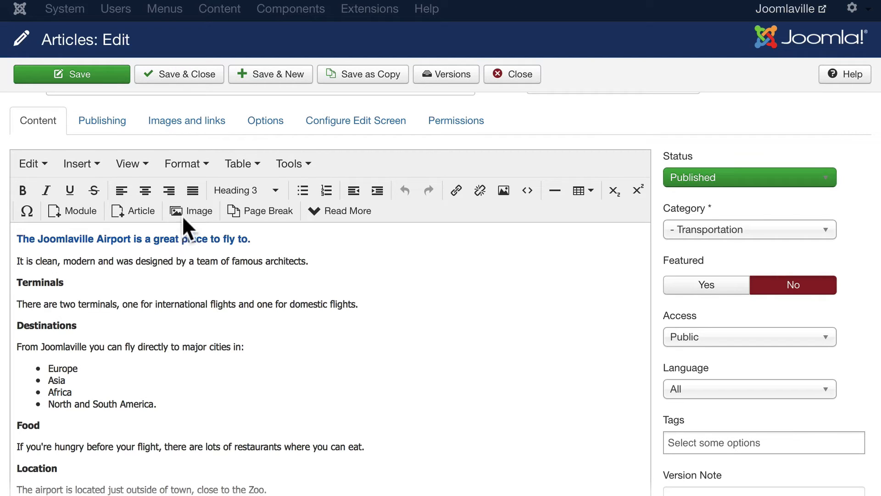
{"action": "left_click", "coordinate": [191, 211]}
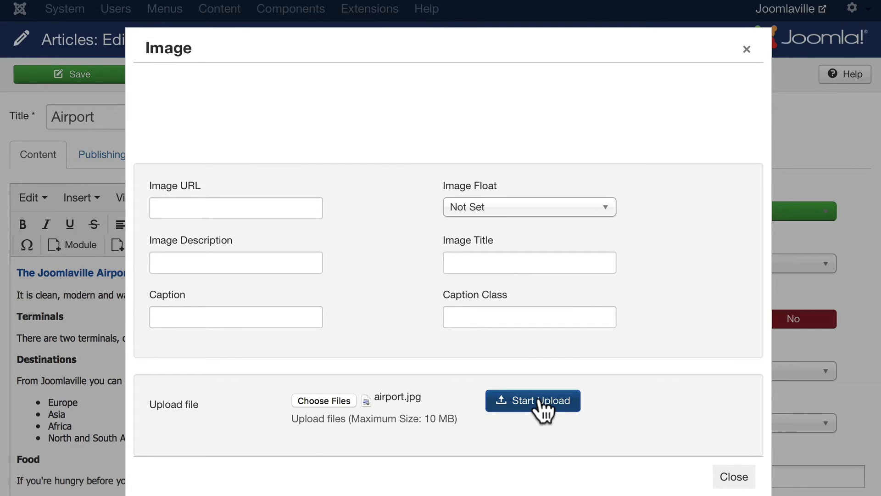
- Upload airport.jpg to the transportation folder, select it, and set Image Float to Left
{"action": "left_click", "coordinate": [533, 400]}
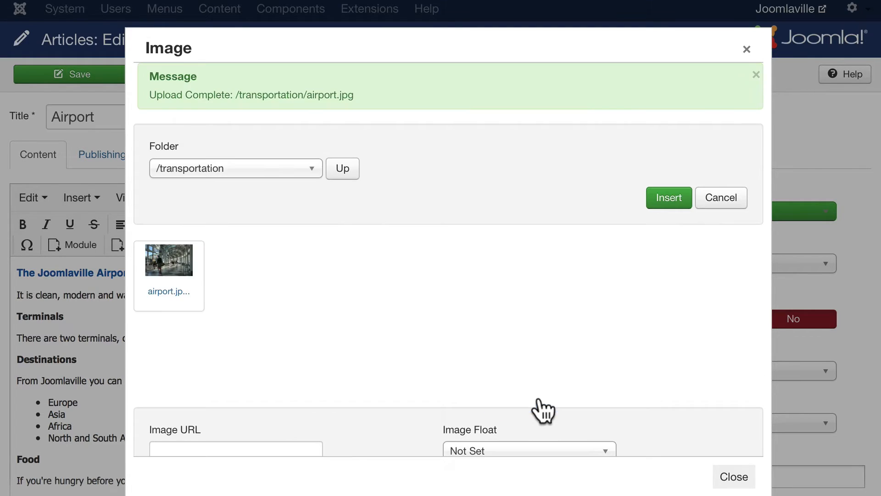
{"action": "left_click", "coordinate": [168, 260]}
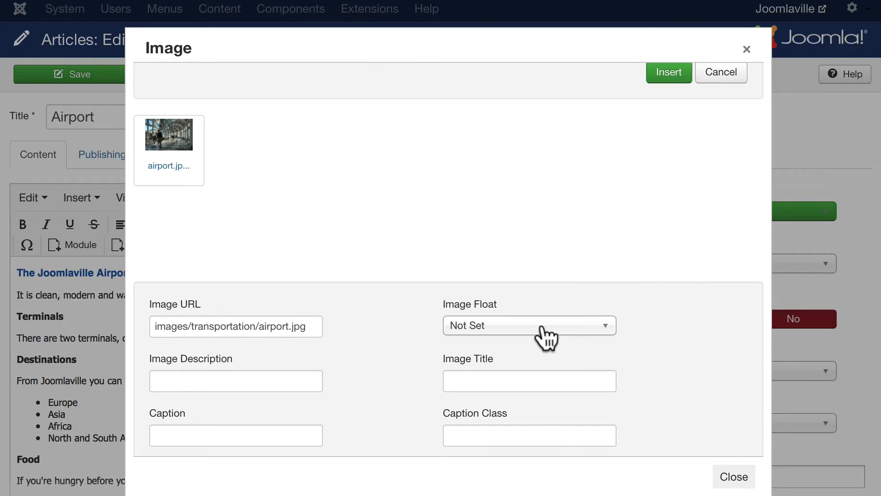
{"action": "left_click", "coordinate": [528, 325]}
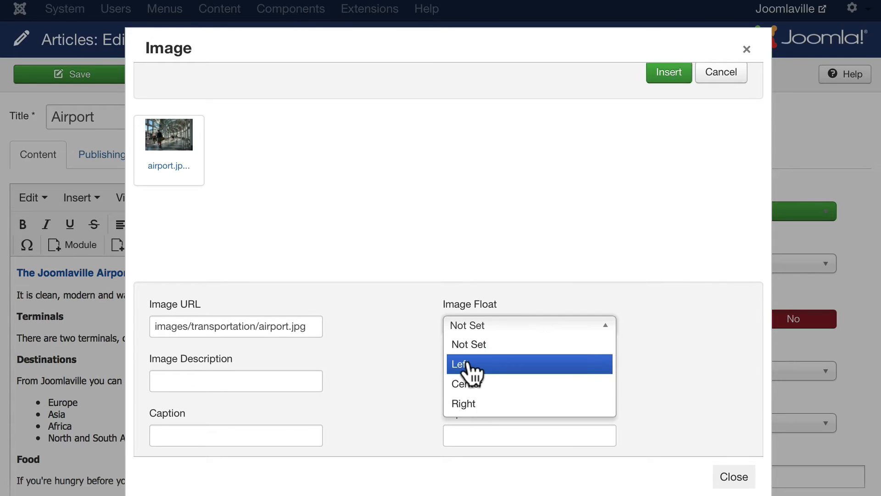
{"action": "left_click", "coordinate": [462, 364]}
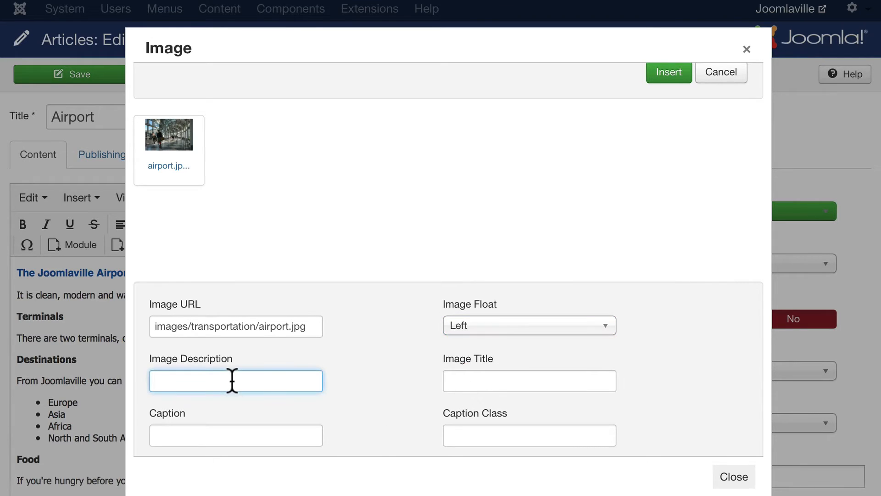
- Set the image description and title to 'Joomlaville Airport', insert it, and view the site
{"action": "type", "text": "Joomlaville A"}
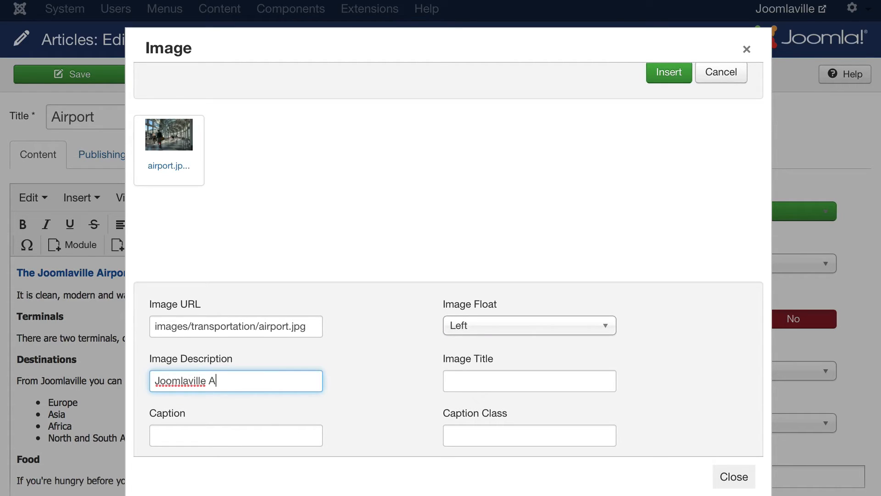
{"action": "type", "text": "irpop"}
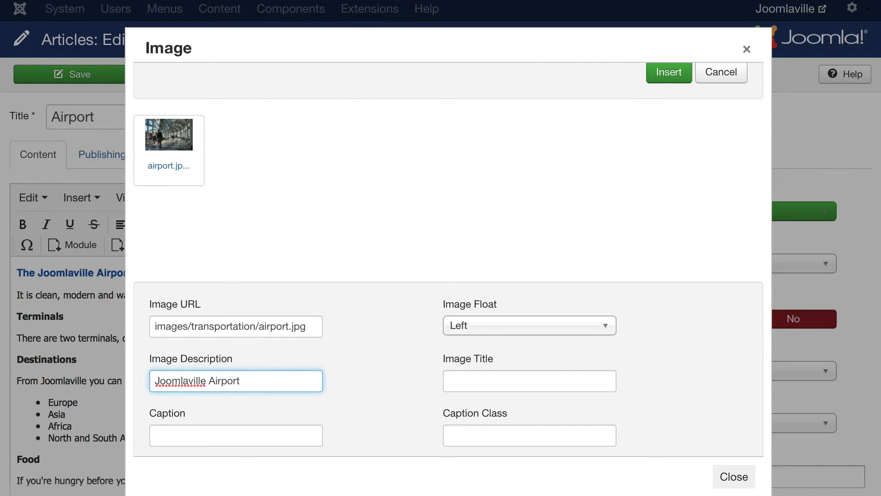
{"action": "left_click", "coordinate": [528, 381]}
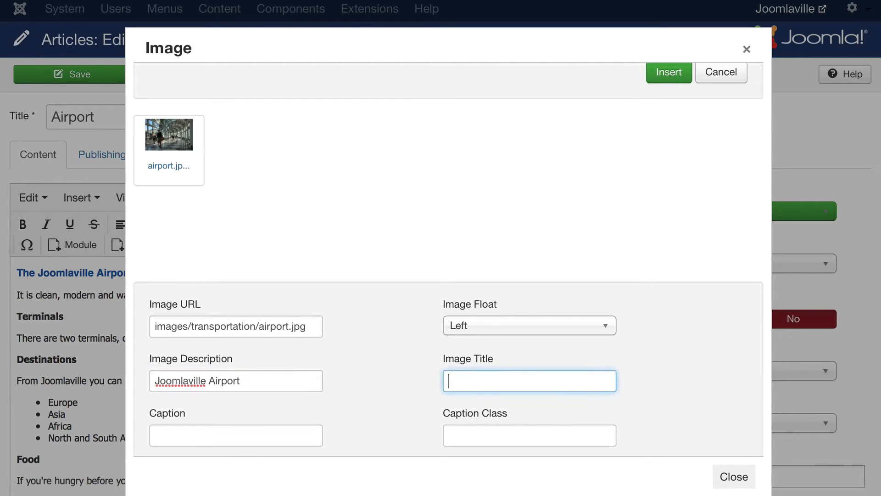
{"action": "type", "text": "Joomlaville"}
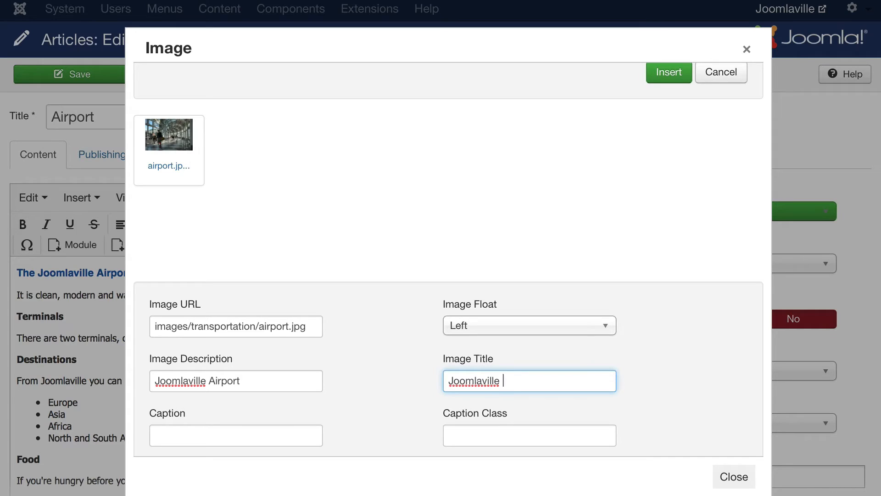
{"action": "type", "text": "Airport"}
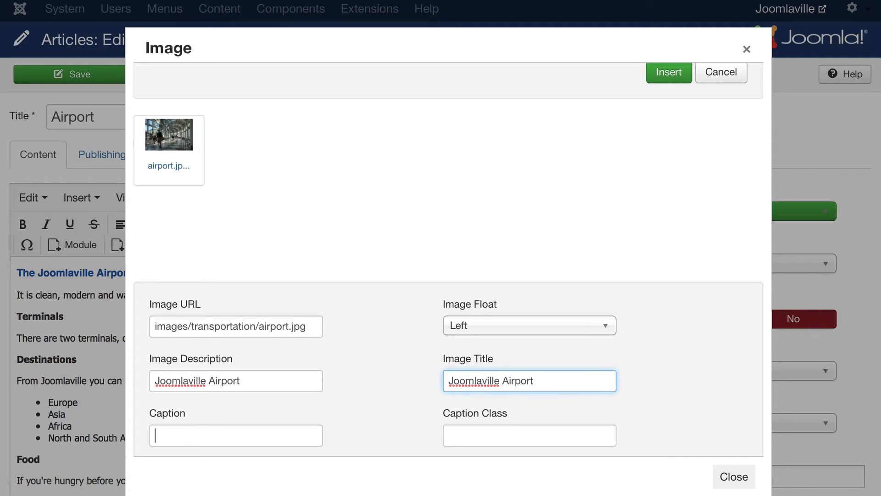
{"action": "left_click", "coordinate": [236, 435]}
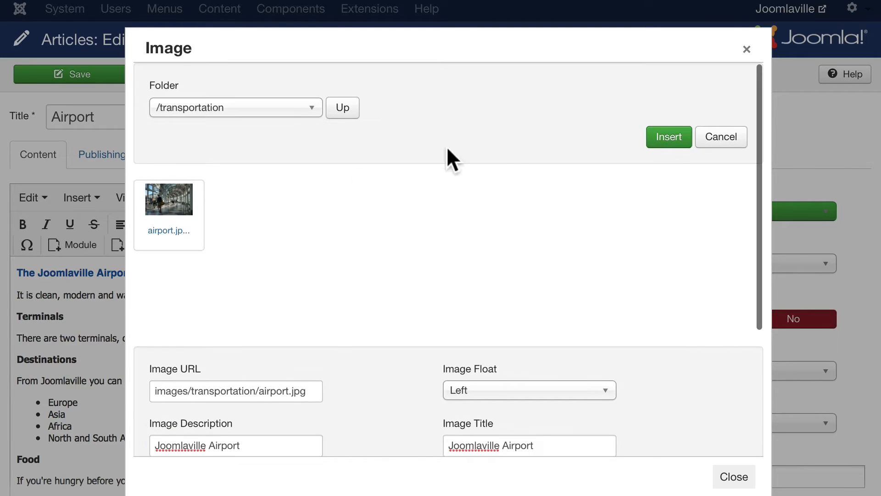
{"action": "left_click", "coordinate": [668, 137]}
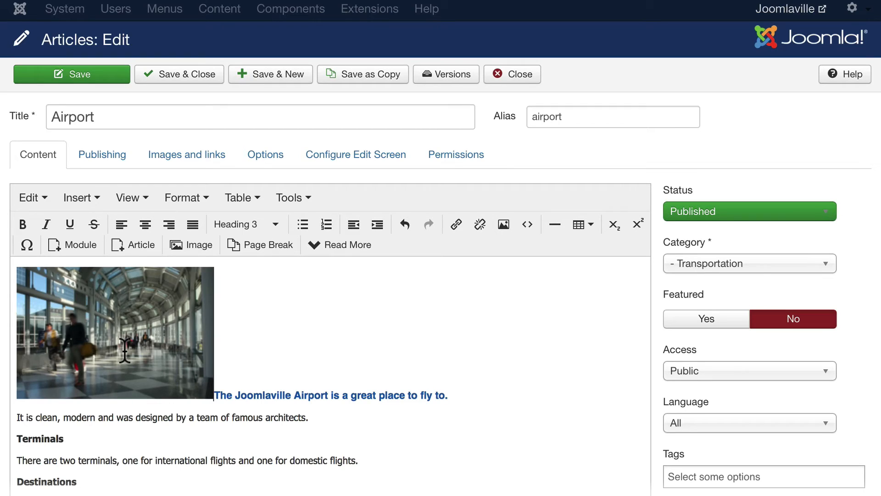
{"action": "left_click", "coordinate": [115, 331]}
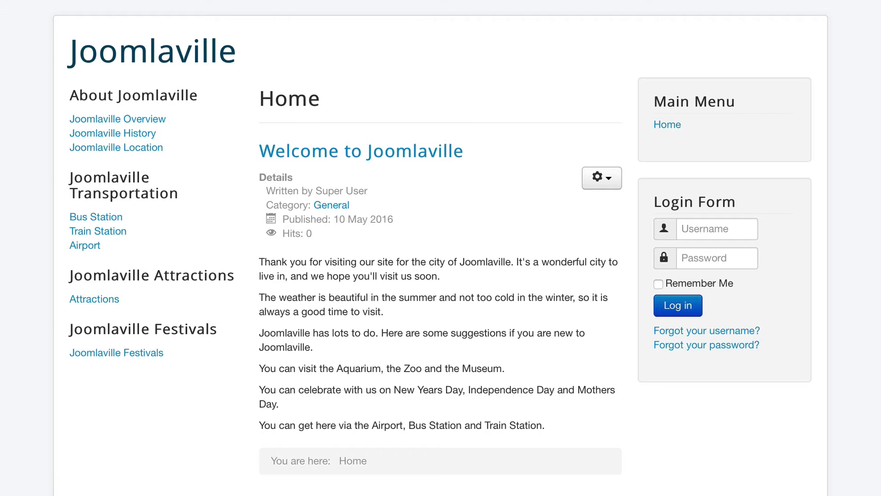
- View the Airport article on the public site and scroll through its photo and text
{"action": "left_click", "coordinate": [85, 245]}
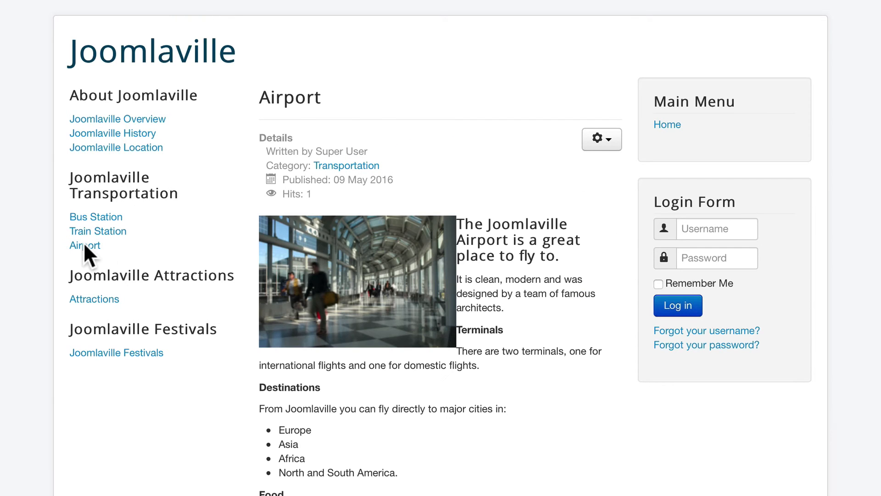
{"action": "mouse_move", "coordinate": [337, 250]}
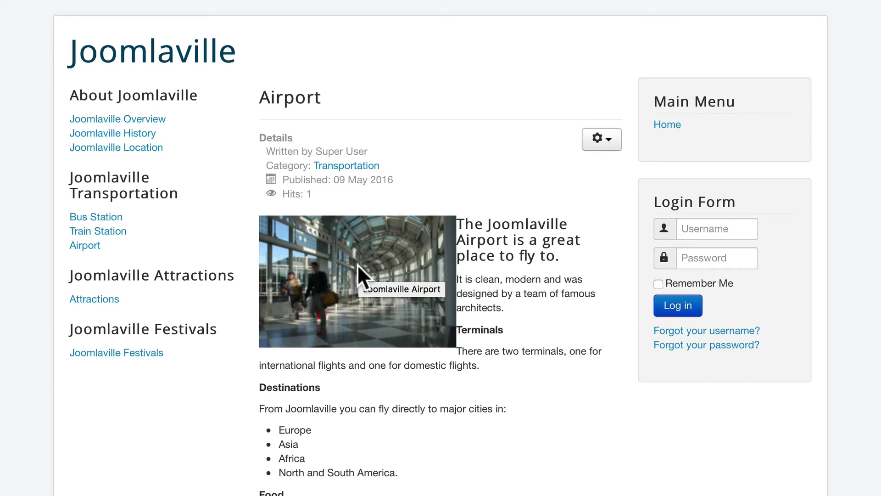
{"action": "mouse_move", "coordinate": [348, 275]}
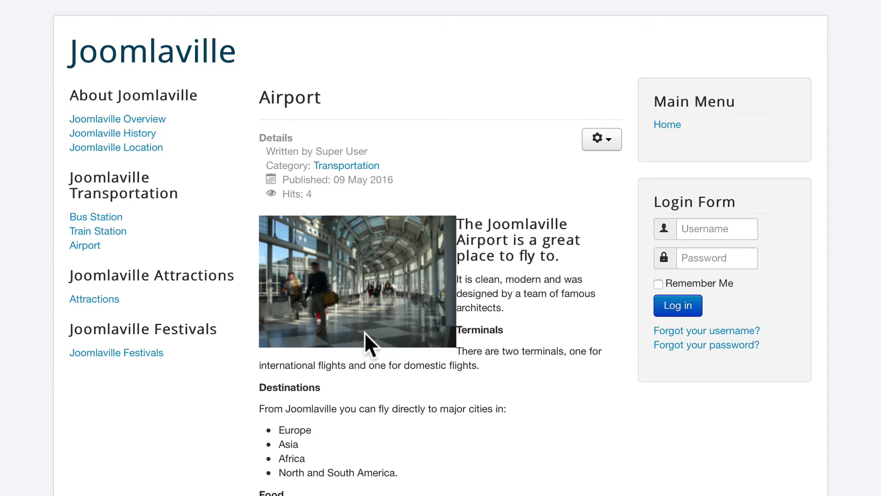
{"action": "mouse_move", "coordinate": [145, 34]}
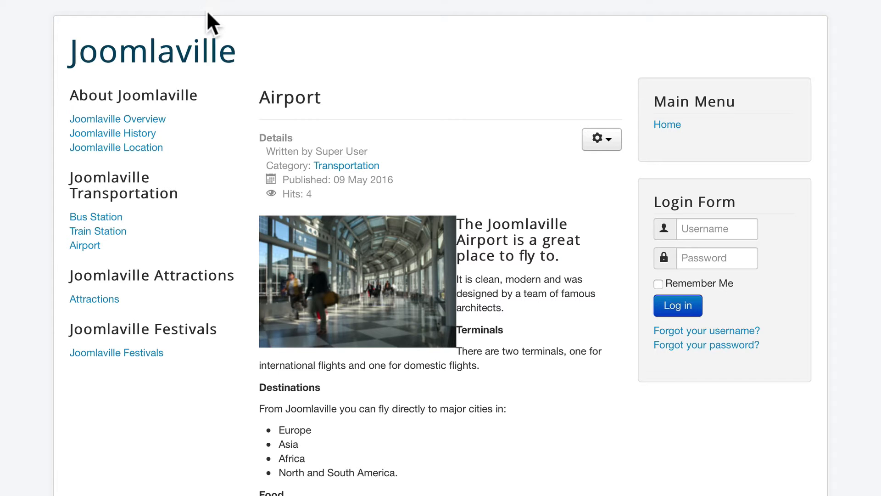
{"action": "scroll", "scroll_direction": "down", "scroll_amount": 3}
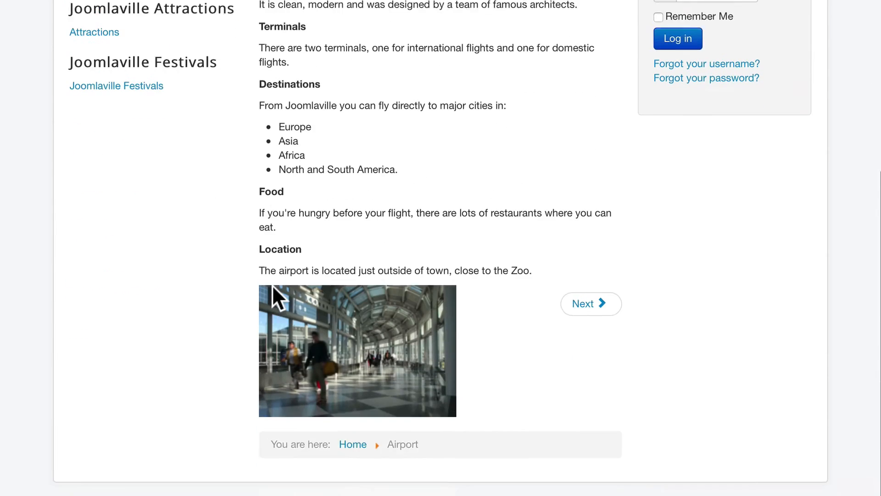
{"action": "scroll", "scroll_direction": "down", "scroll_amount": 3}
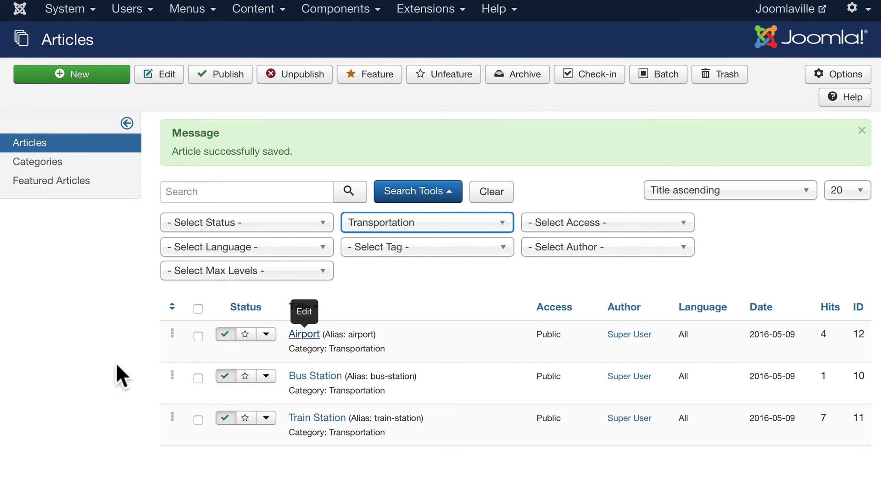
- Open the Airport article and insert airport.jpg as its intro image
{"action": "left_click", "coordinate": [303, 333]}
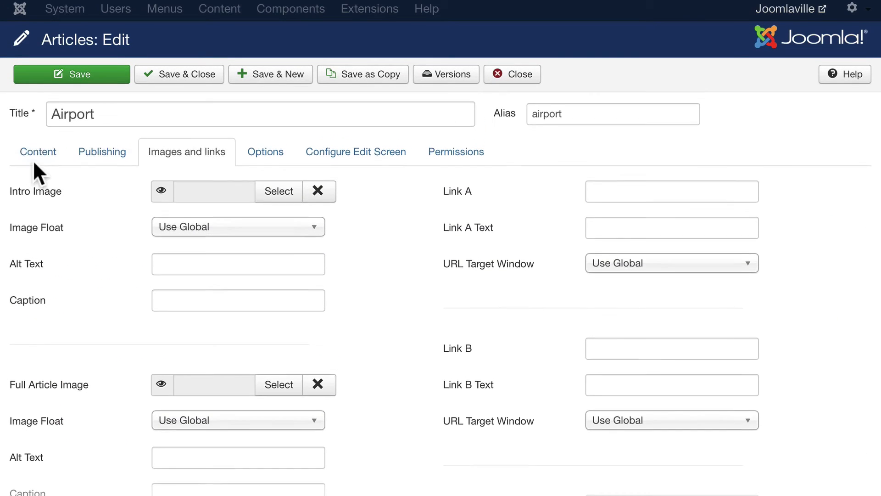
{"action": "mouse_move", "coordinate": [35, 191]}
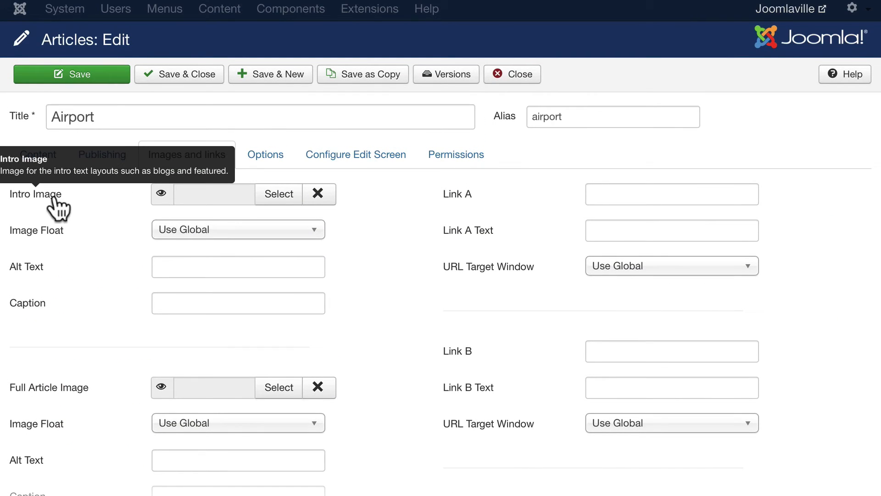
{"action": "mouse_move", "coordinate": [173, 193]}
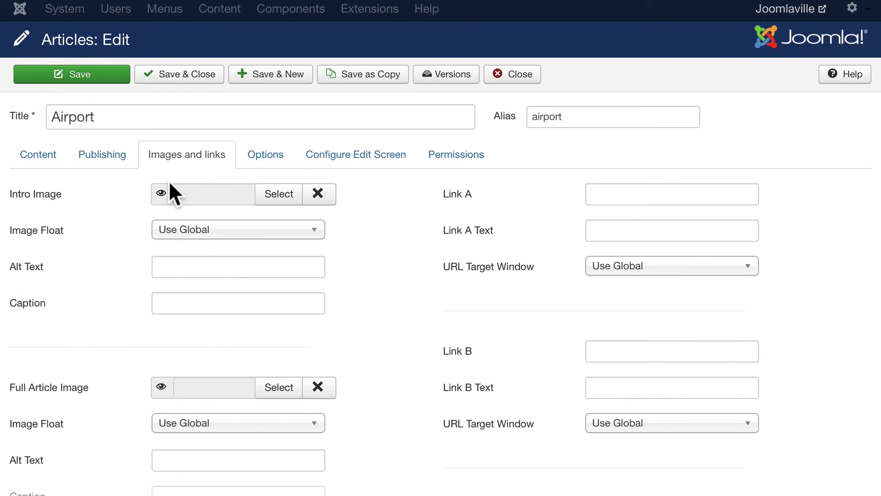
{"action": "left_click", "coordinate": [279, 194]}
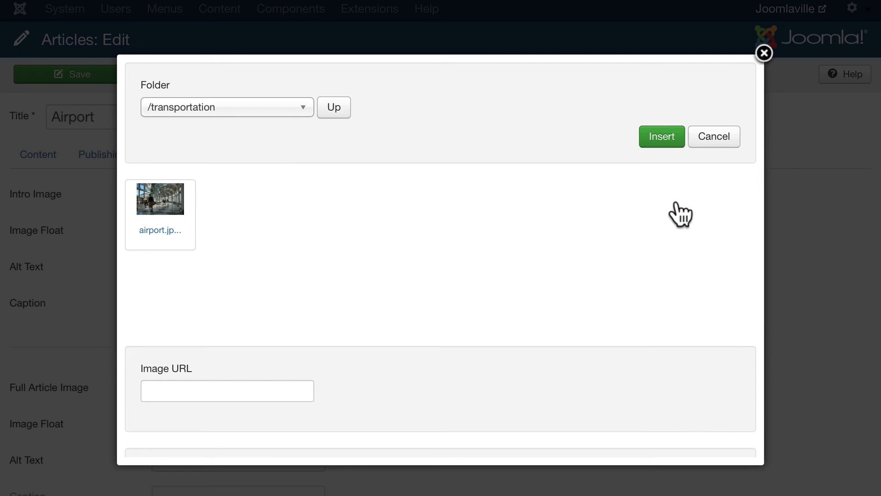
{"action": "left_click", "coordinate": [160, 198]}
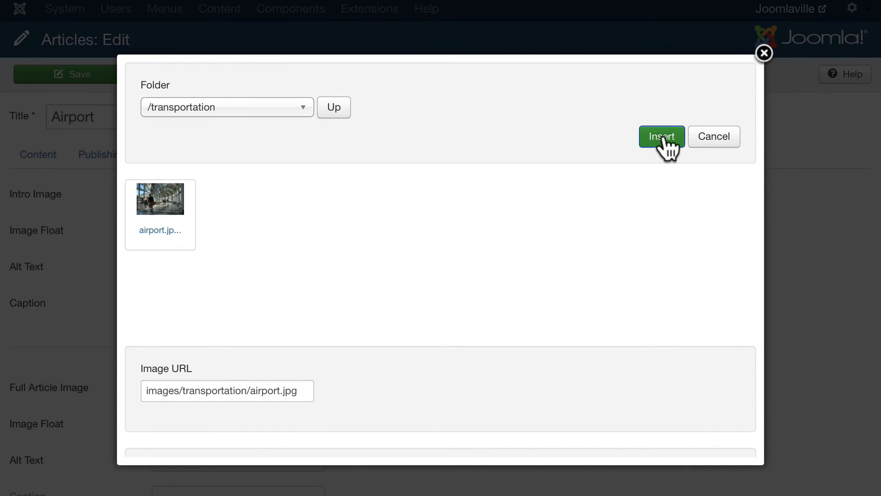
{"action": "left_click", "coordinate": [661, 136]}
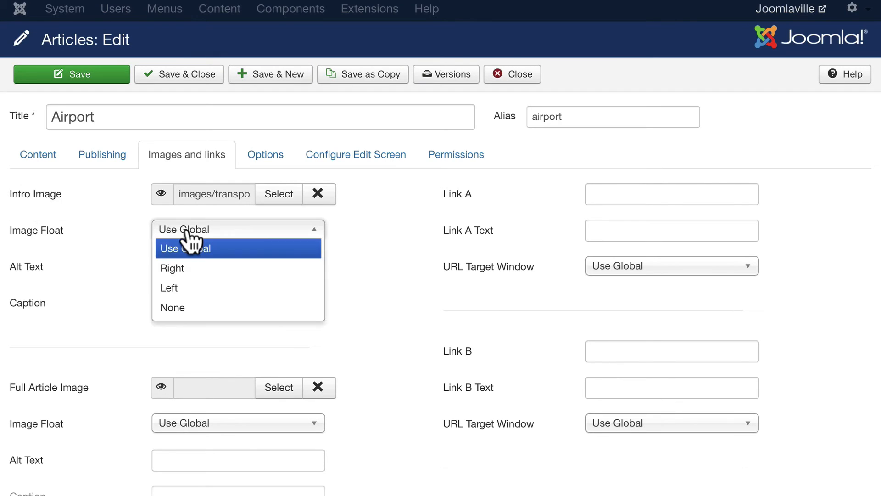
- Set the intro image float to None and alt text 'Joomlaville Airport', then save
{"action": "left_click", "coordinate": [172, 308]}
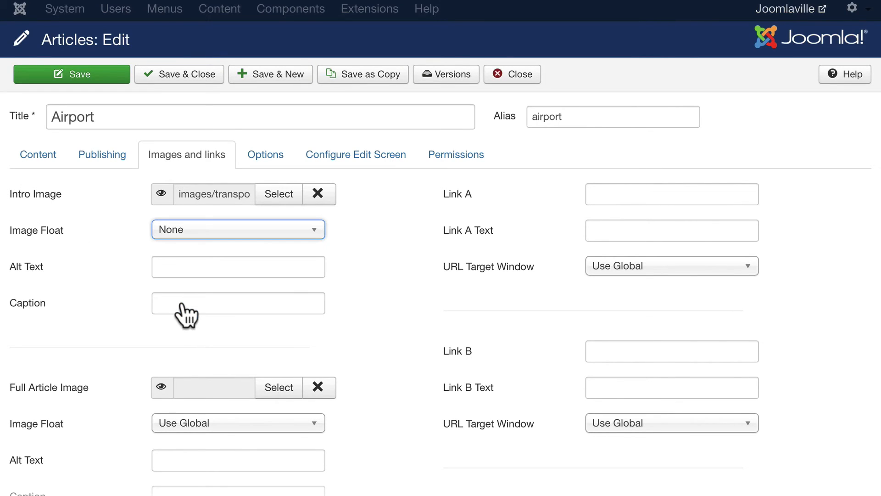
{"action": "left_click", "coordinate": [237, 267]}
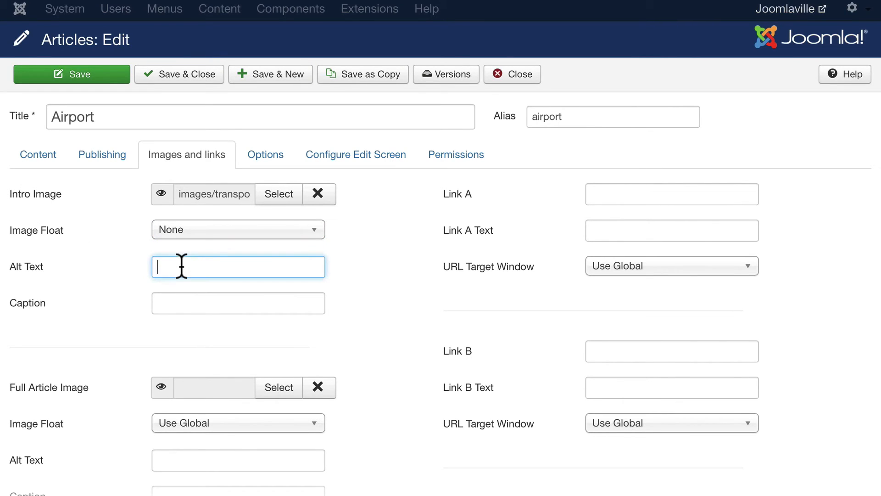
{"action": "type", "text": "Joomlaville A"}
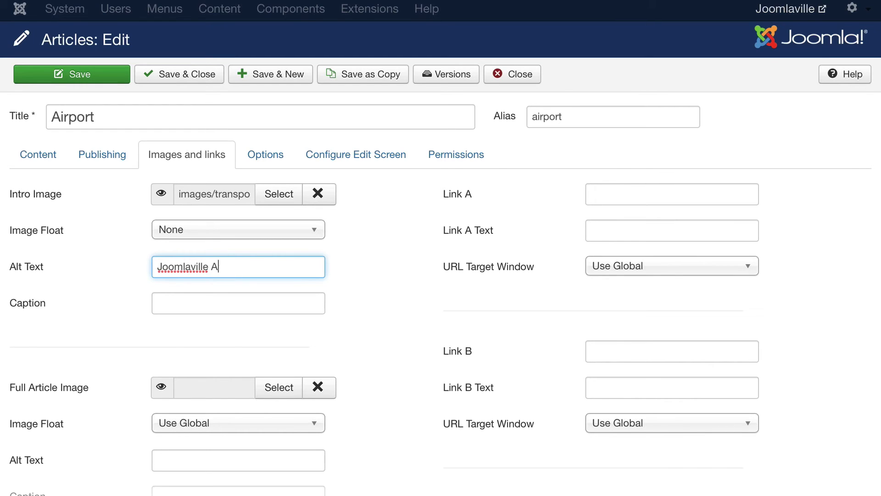
{"action": "type", "text": "irport"}
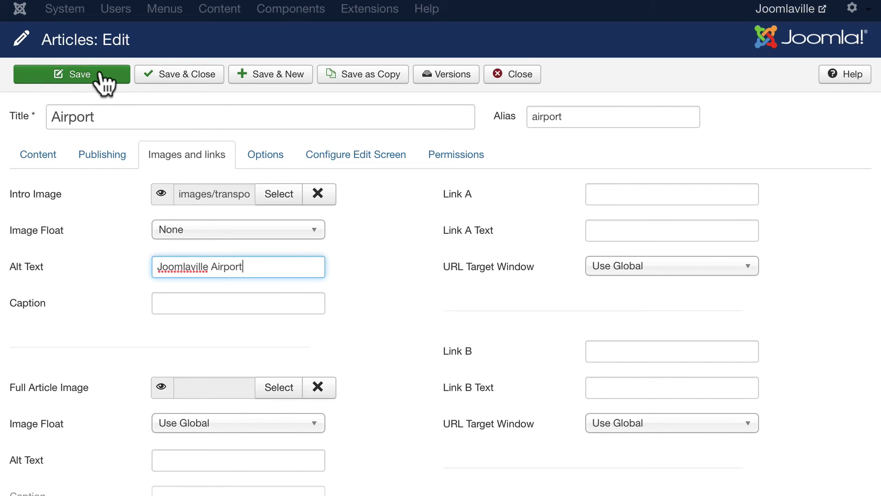
{"action": "left_click", "coordinate": [72, 73]}
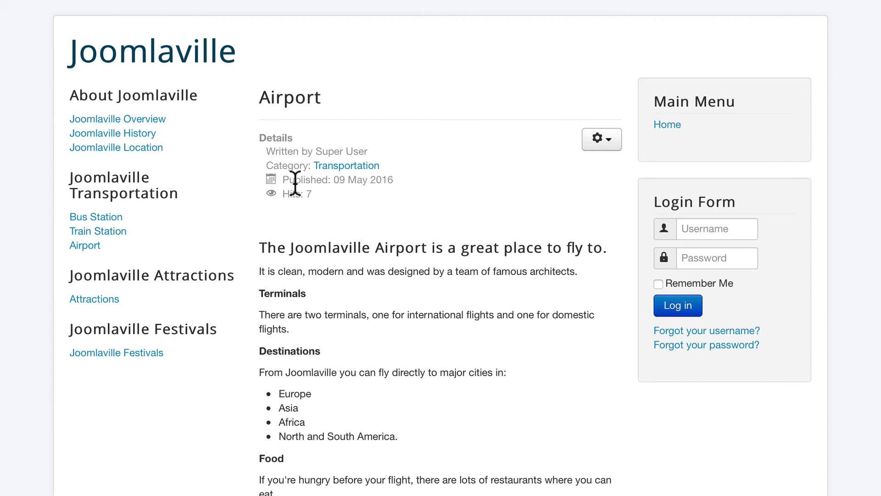
{"action": "mouse_move", "coordinate": [385, 233]}
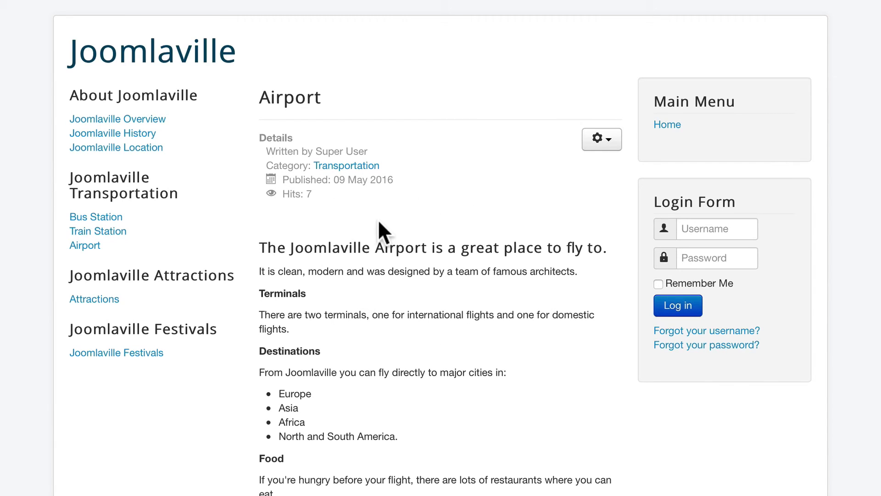
{"action": "mouse_move", "coordinate": [104, 8]}
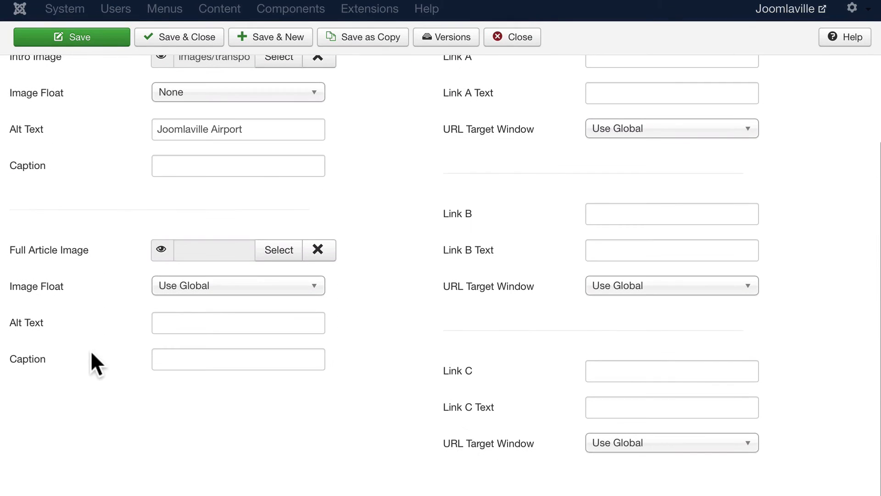
- Insert airport.jpg as the Airport full article image with float set to None
{"action": "left_click", "coordinate": [278, 250]}
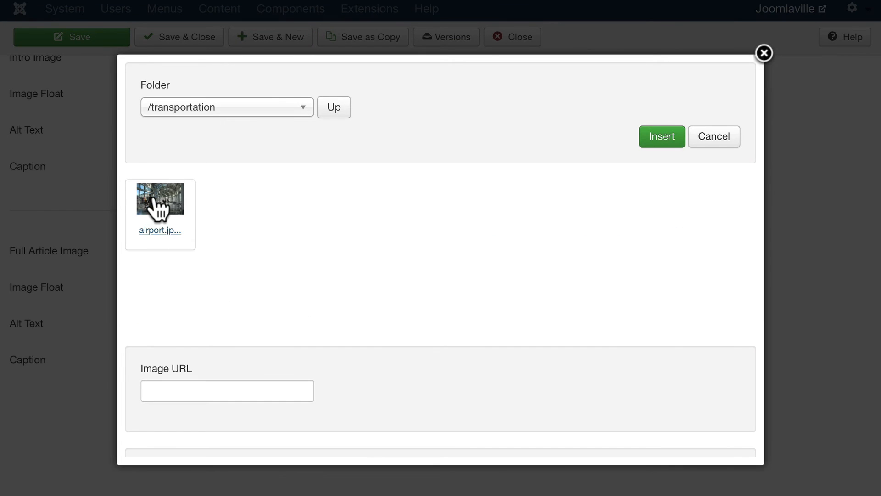
{"action": "left_click", "coordinate": [662, 136]}
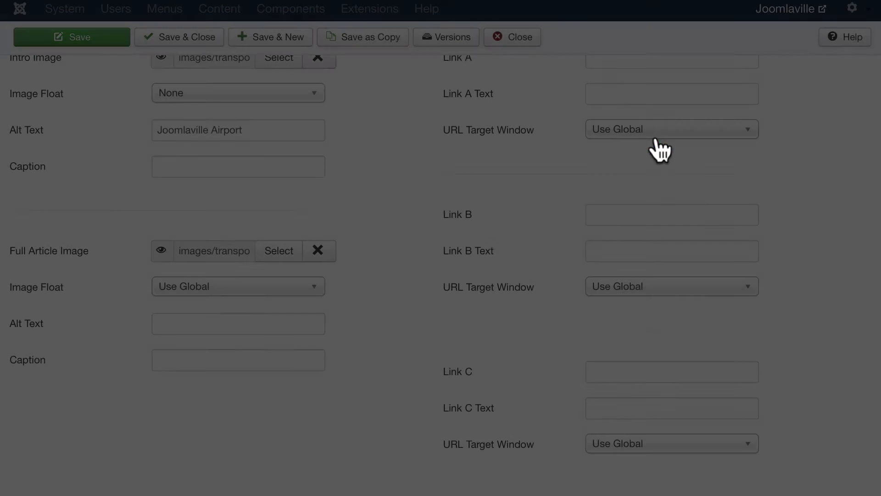
{"action": "left_click", "coordinate": [237, 285]}
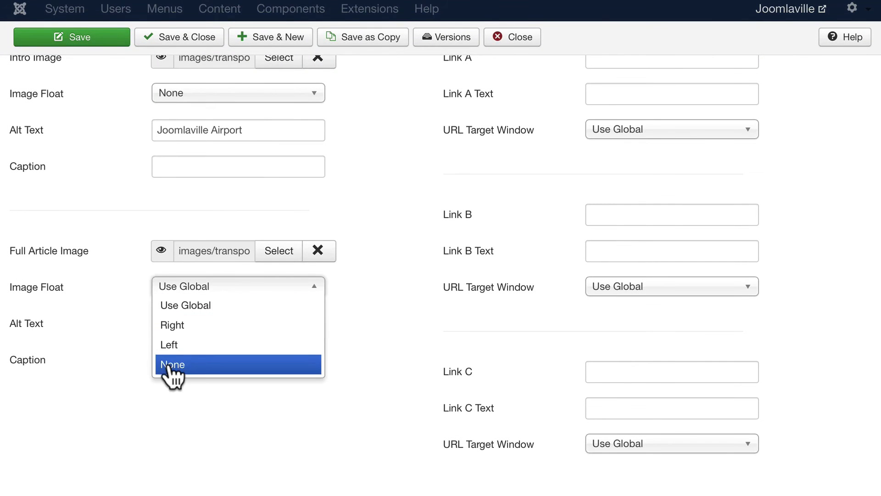
{"action": "left_click", "coordinate": [172, 364]}
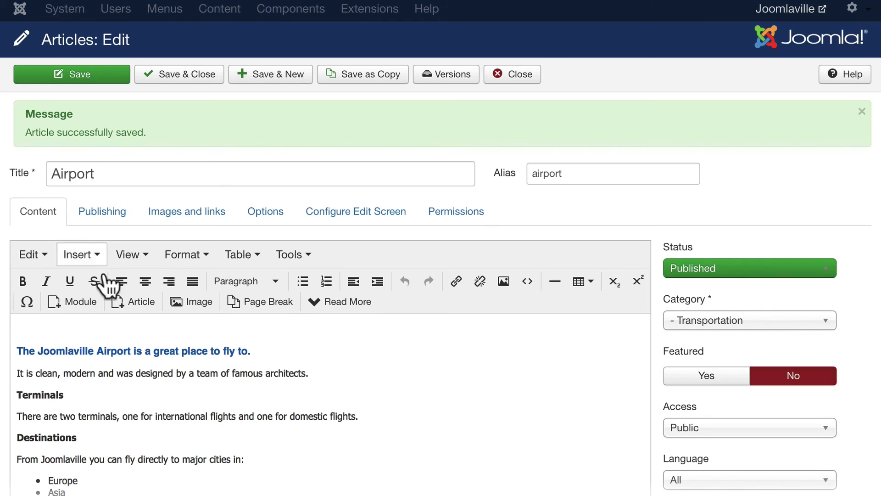
- Close the Airport article and browse the site's Attractions blog page
{"action": "left_click", "coordinate": [862, 111]}
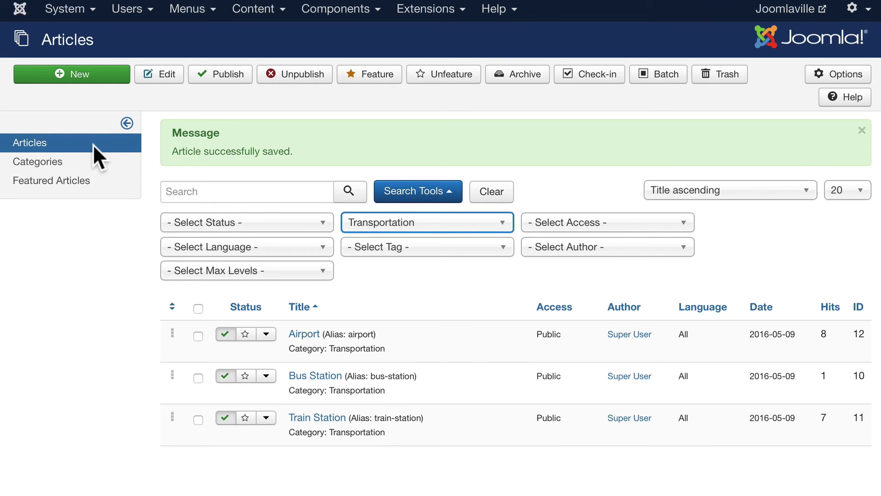
{"action": "mouse_move", "coordinate": [99, 157]}
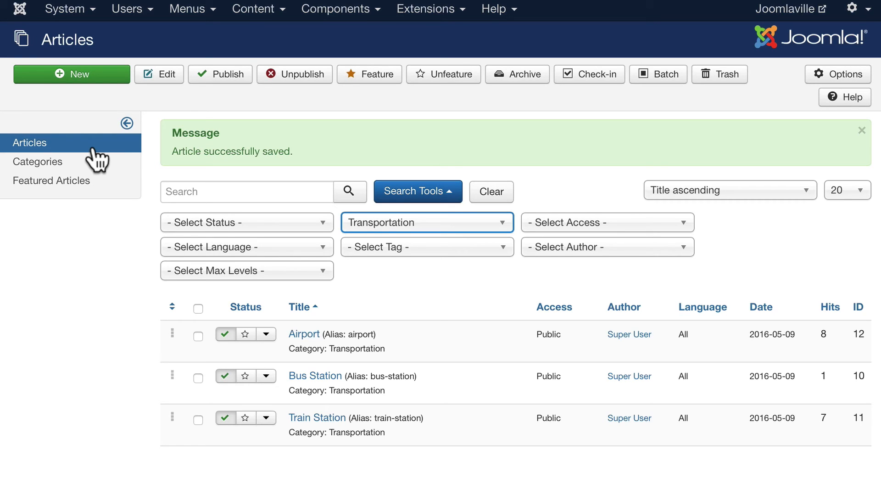
{"action": "mouse_move", "coordinate": [271, 275]}
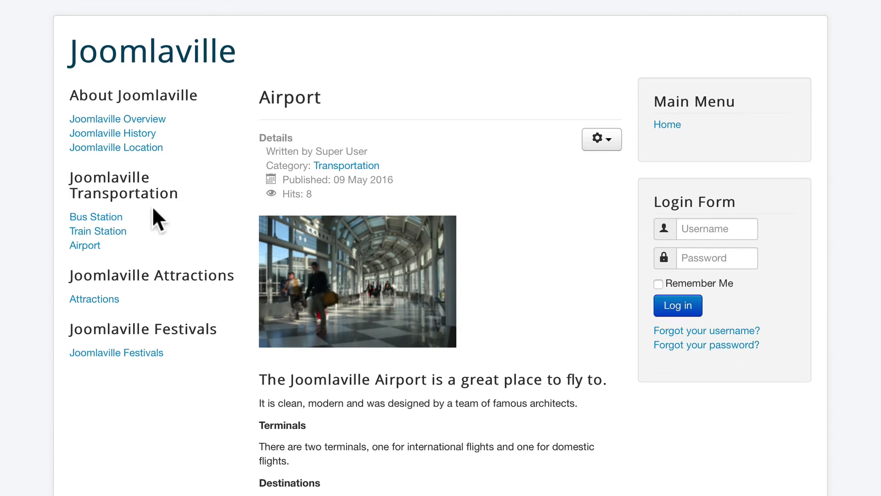
{"action": "left_click", "coordinate": [94, 298]}
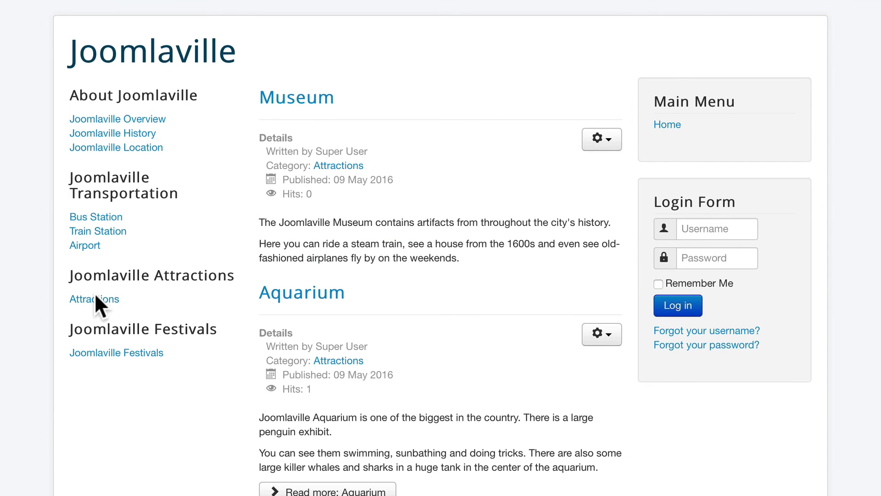
{"action": "scroll", "scroll_direction": "down", "scroll_amount": 3}
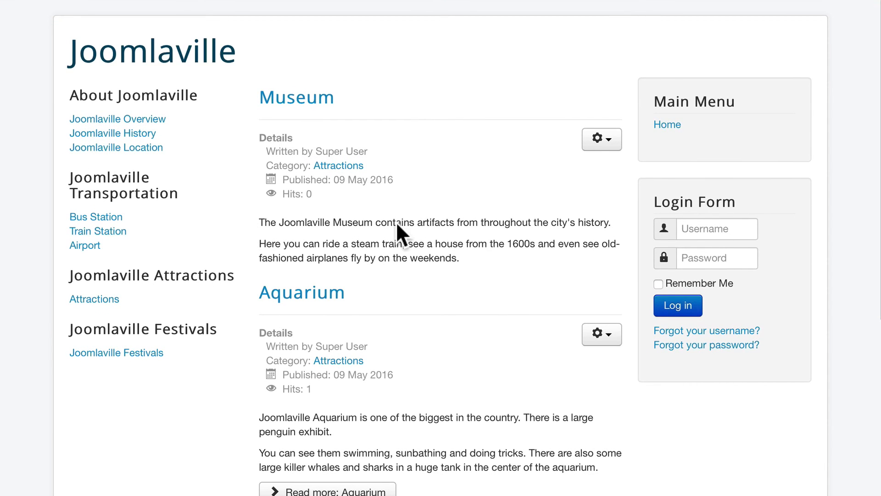
{"action": "mouse_move", "coordinate": [67, 5]}
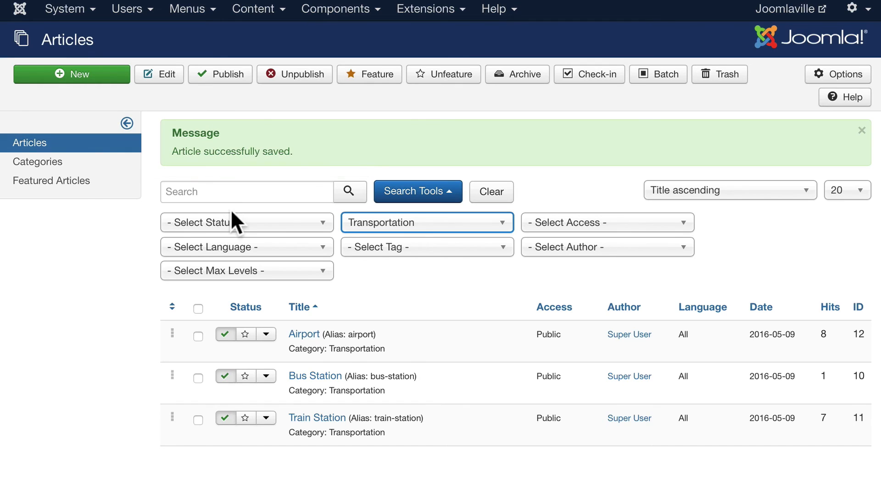
- Filter articles by Attractions and open Museum's Images and Links settings
{"action": "left_click", "coordinate": [426, 222]}
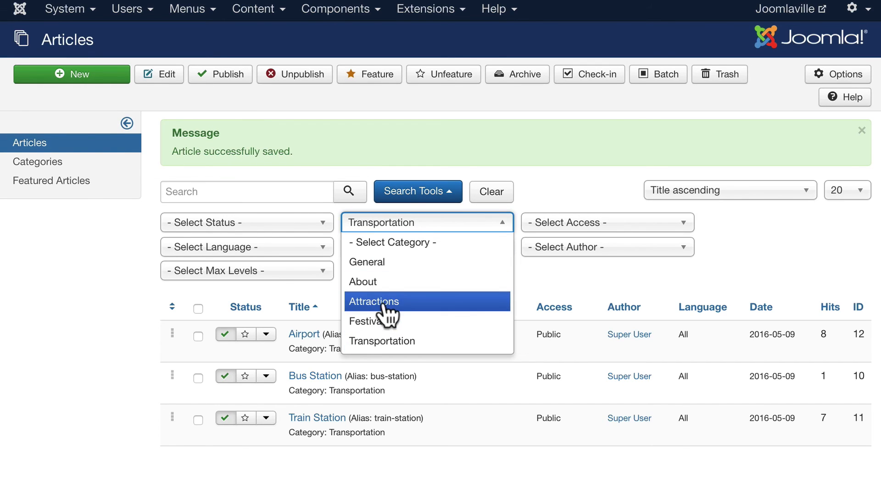
{"action": "left_click", "coordinate": [373, 301]}
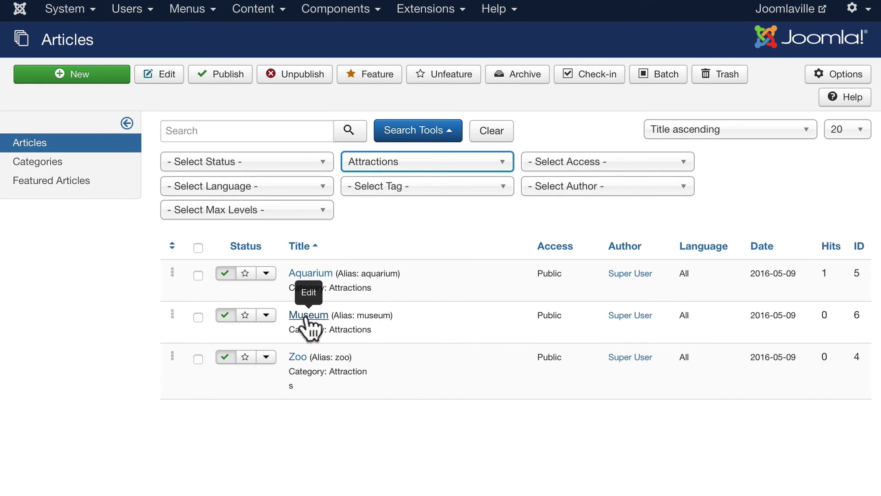
{"action": "left_click", "coordinate": [308, 315]}
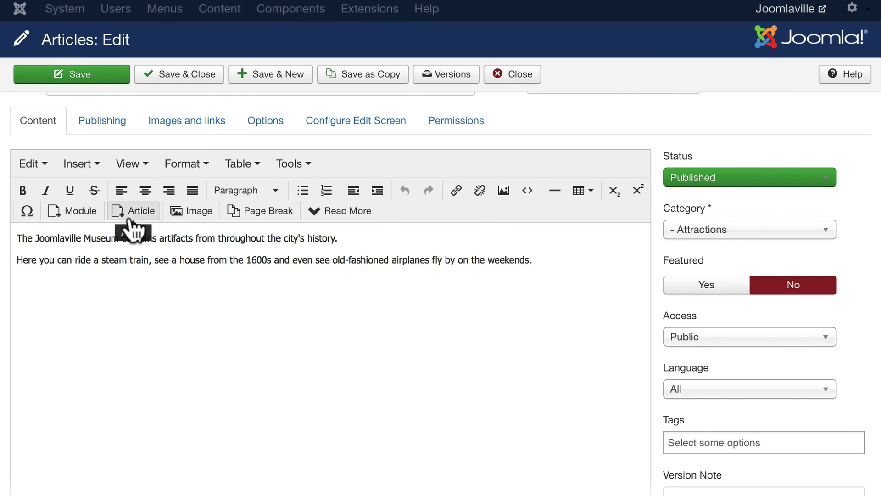
{"action": "mouse_move", "coordinate": [187, 120]}
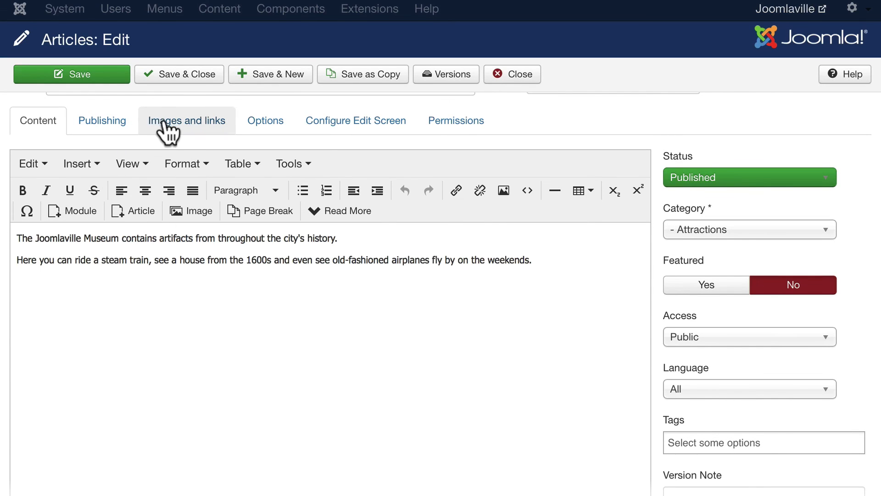
{"action": "left_click", "coordinate": [186, 120]}
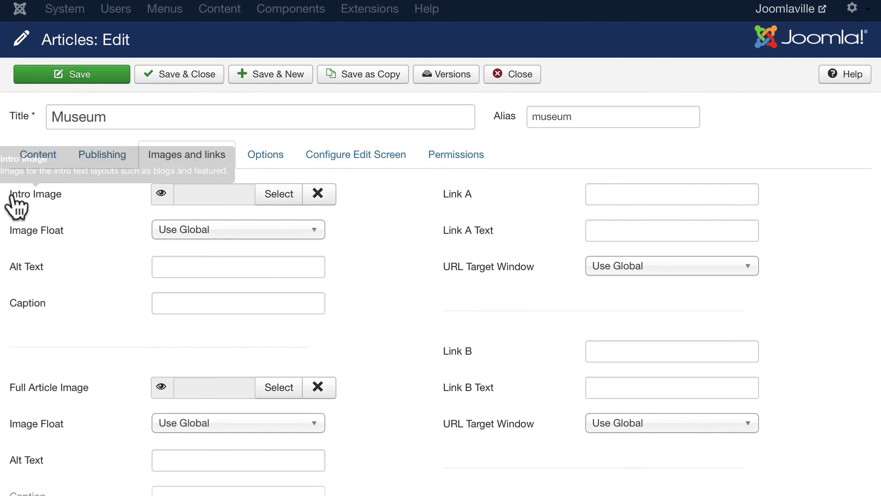
- Upload museum.JPG to the attractions folder and insert it as the intro image
{"action": "left_click", "coordinate": [278, 194]}
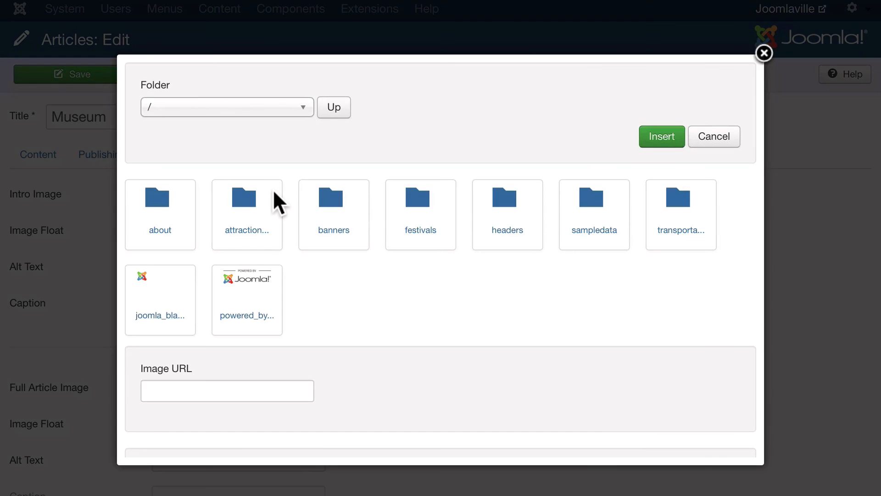
{"action": "left_click", "coordinate": [246, 198]}
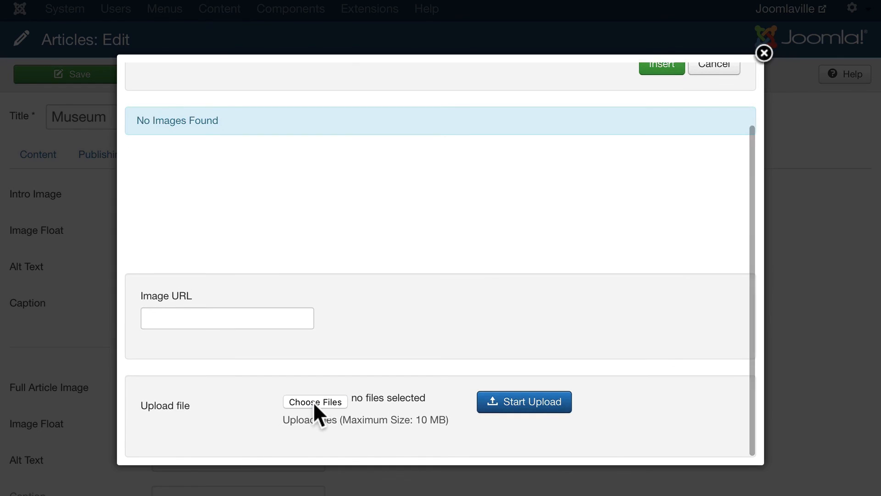
{"action": "left_click", "coordinate": [524, 402]}
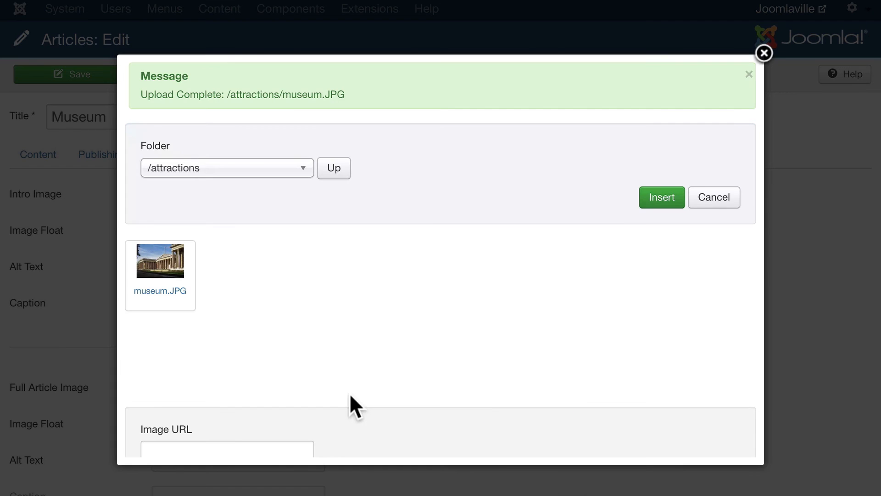
{"action": "left_click", "coordinate": [160, 260]}
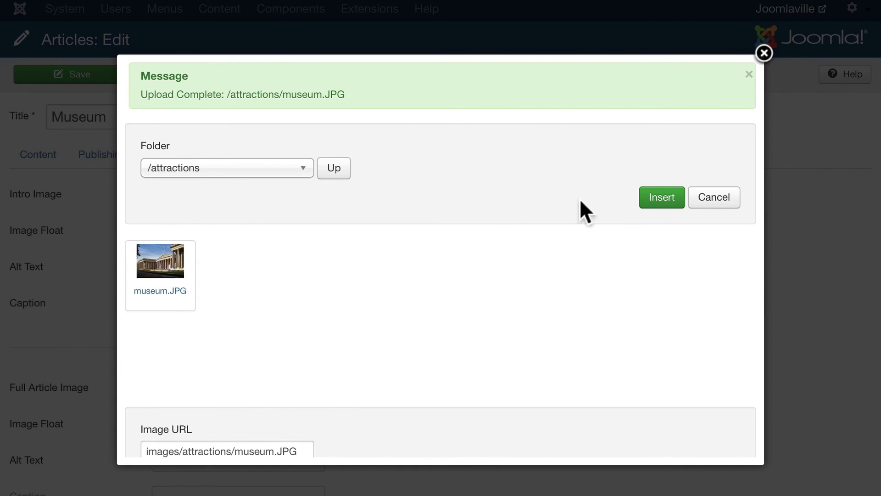
{"action": "left_click", "coordinate": [662, 197]}
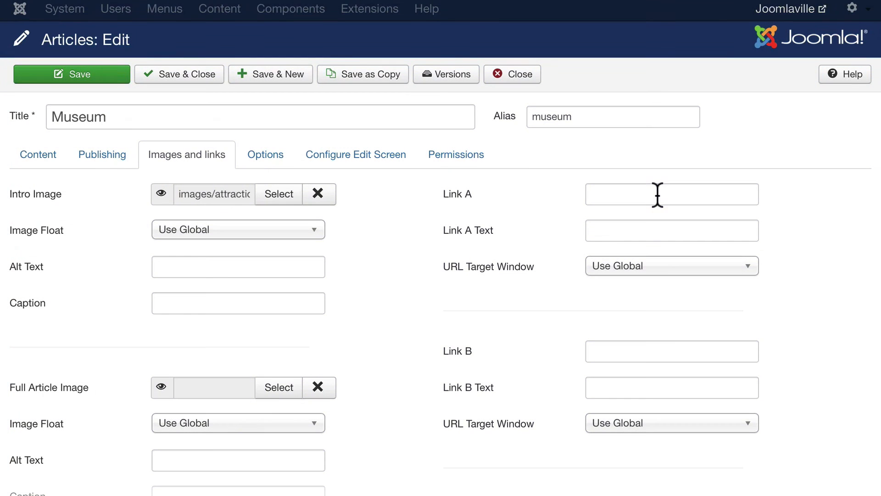
- Float the Museum intro image left with alt text 'Joomlaville Museum'
{"action": "left_click", "coordinate": [237, 229]}
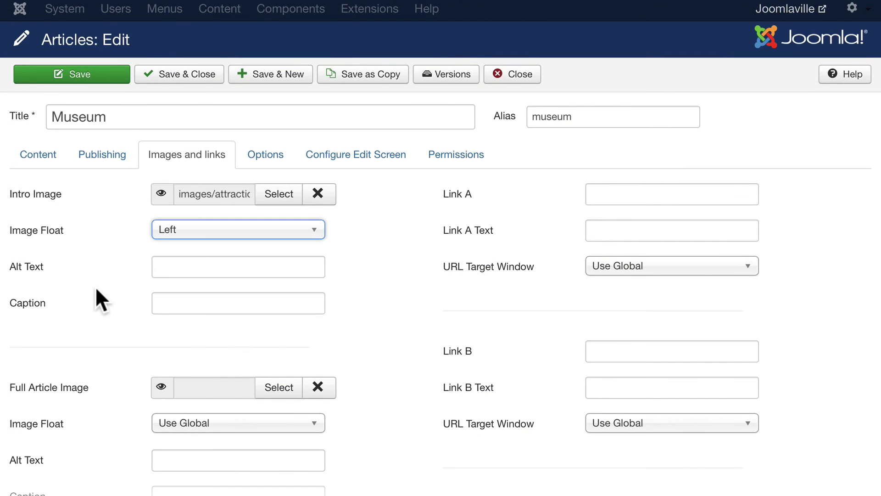
{"action": "left_click", "coordinate": [237, 266]}
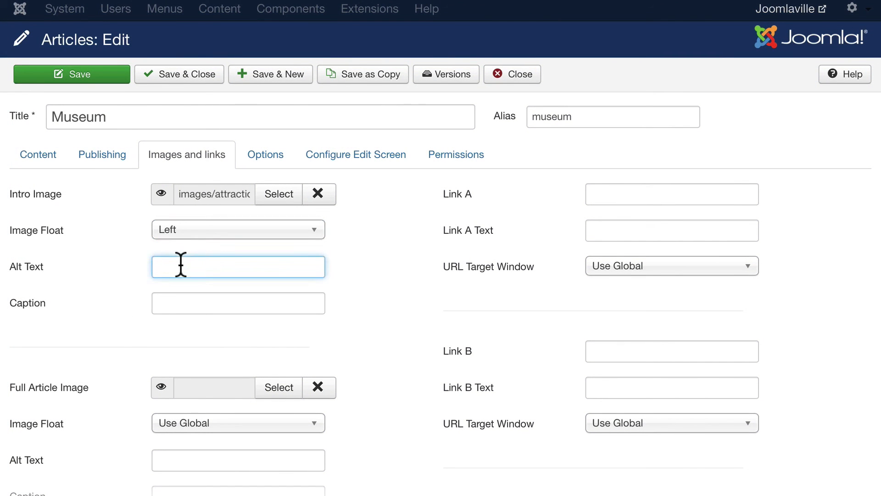
{"action": "type", "text": "Joomlaville Mus"}
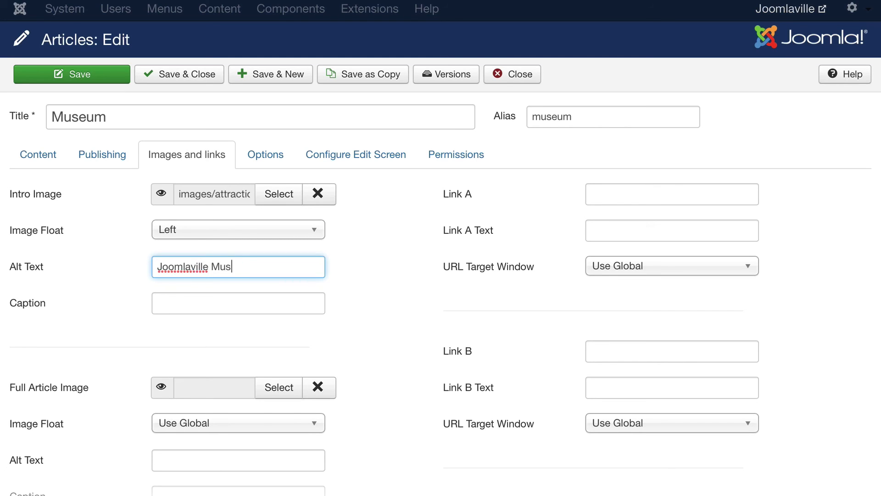
{"action": "type", "text": "eum"}
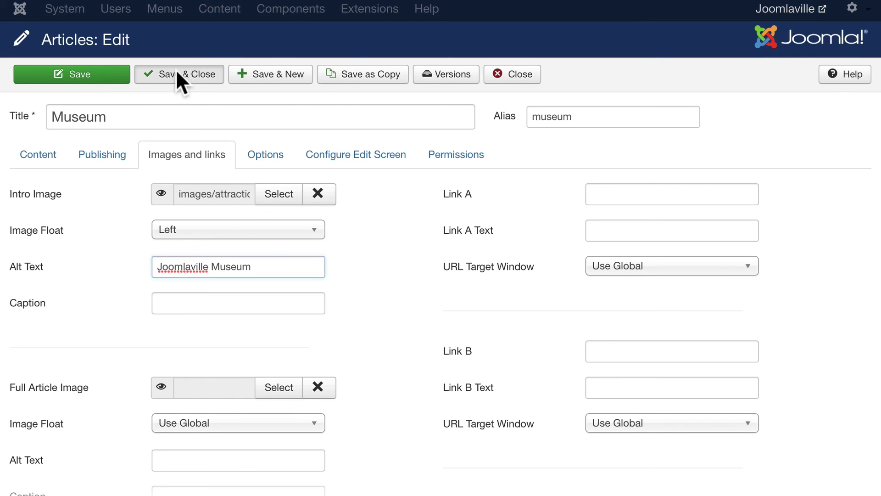
- Save and close the Museum article, then scroll its public page
{"action": "left_click", "coordinate": [179, 73]}
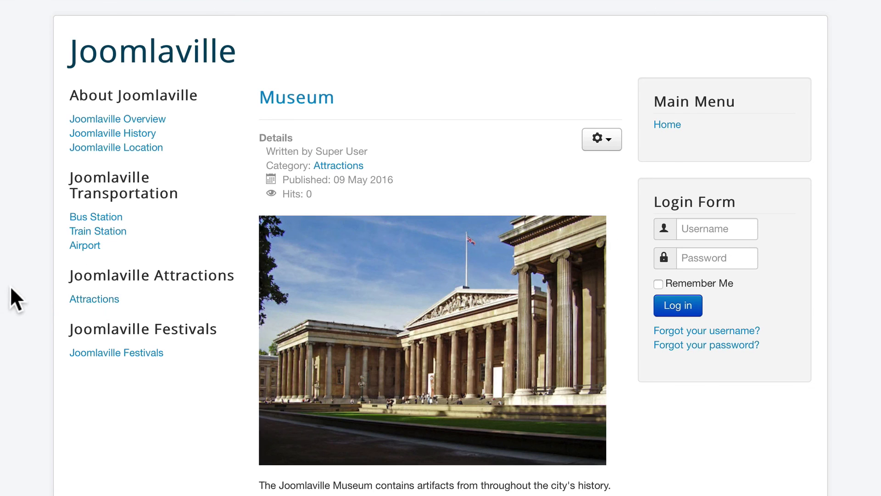
{"action": "scroll", "scroll_direction": "down", "scroll_amount": 3}
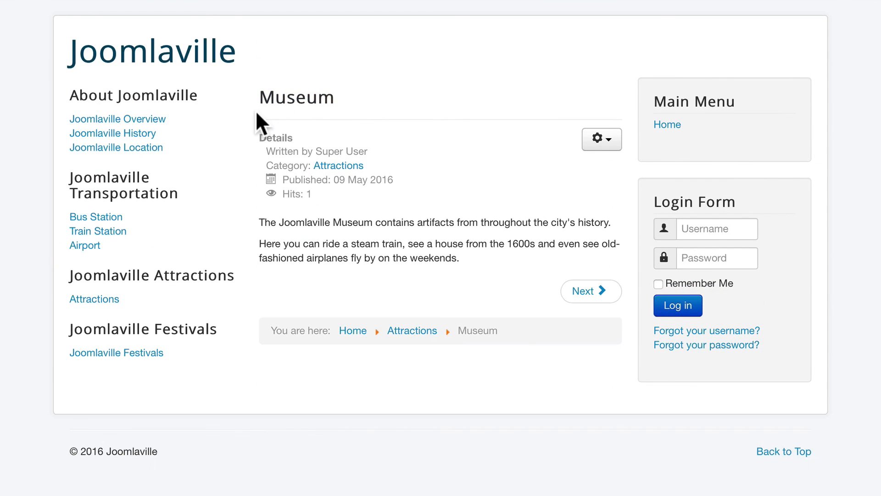
{"action": "mouse_move", "coordinate": [382, 197]}
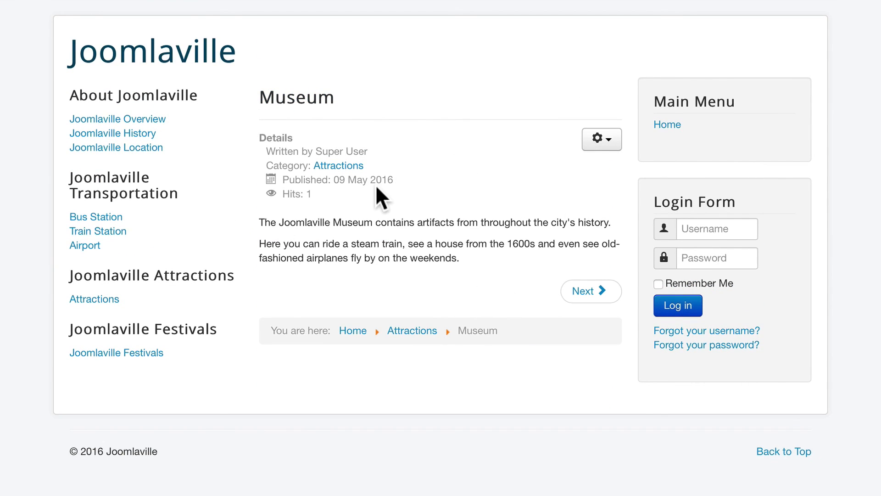
{"action": "mouse_move", "coordinate": [316, 222]}
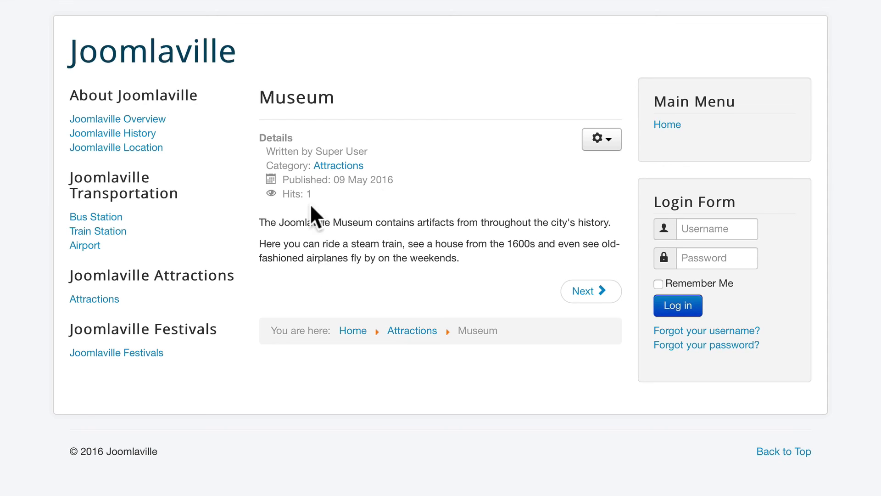
{"action": "mouse_move", "coordinate": [379, 200]}
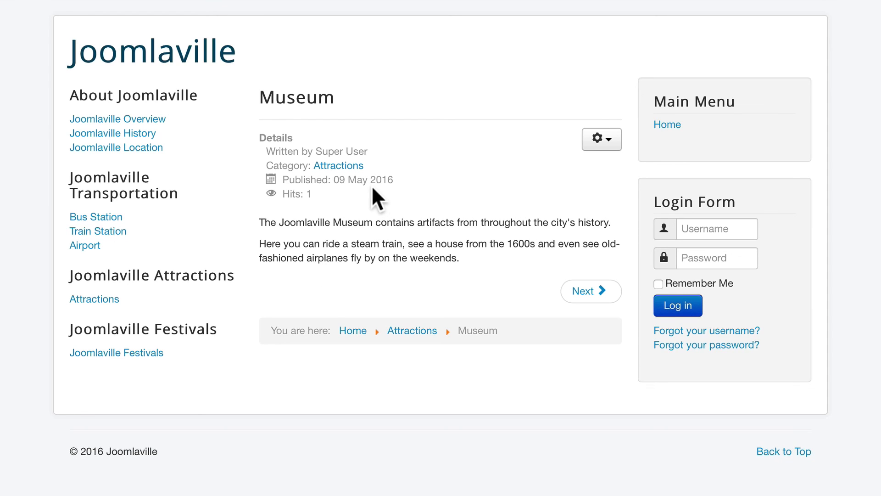
{"action": "mouse_move", "coordinate": [377, 213]}
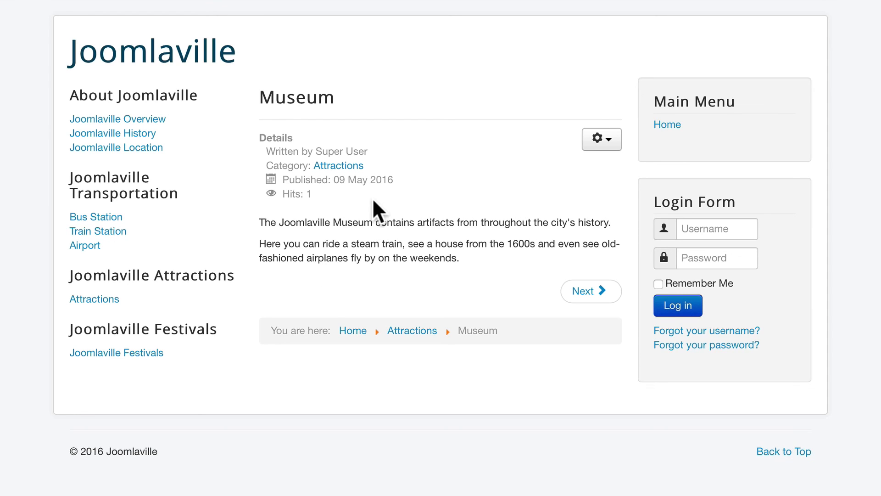